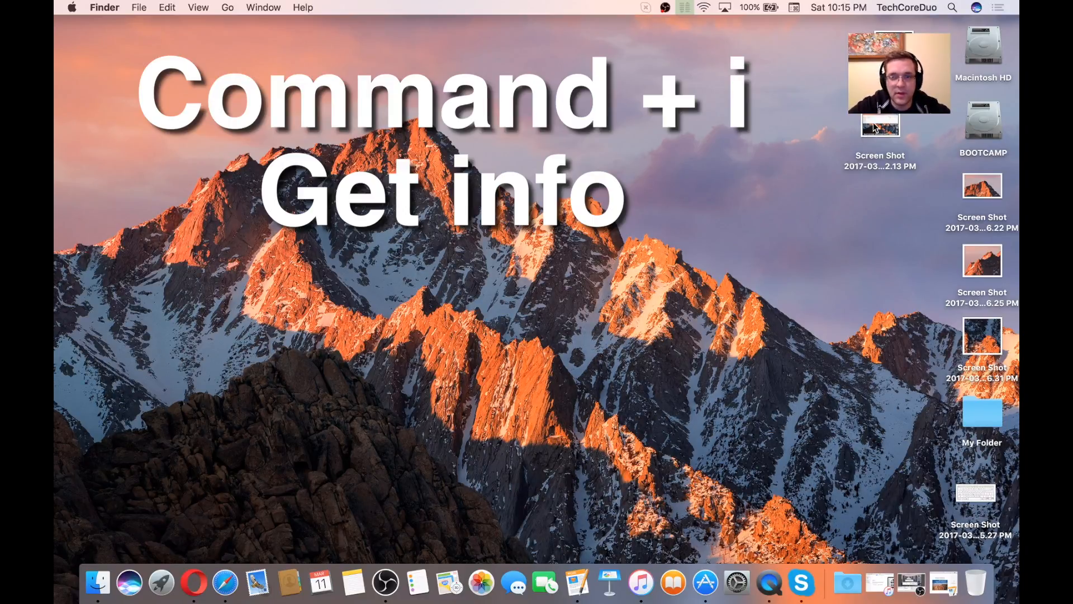
Show the Get Info panel for the topmost desktop screenshot and reposition it.
click(879, 128)
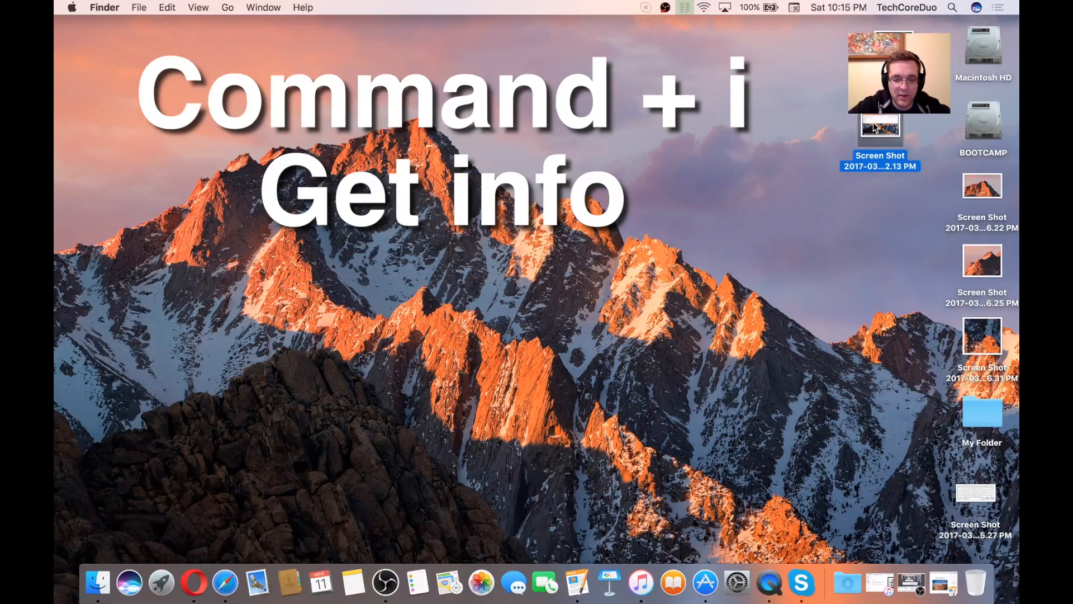
key(cmd+i)
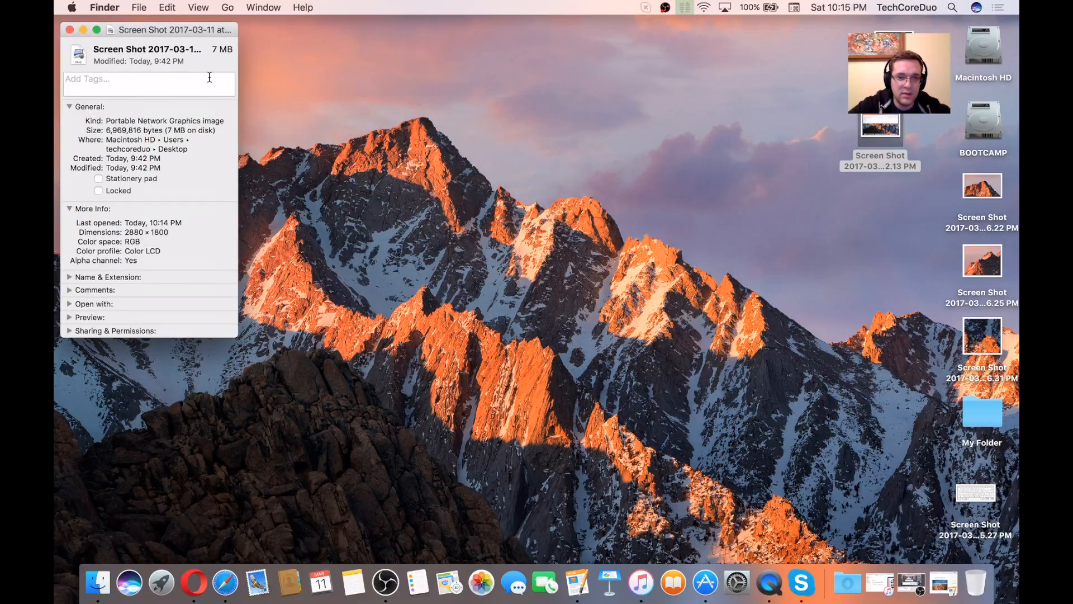
drag(174, 29, 287, 55)
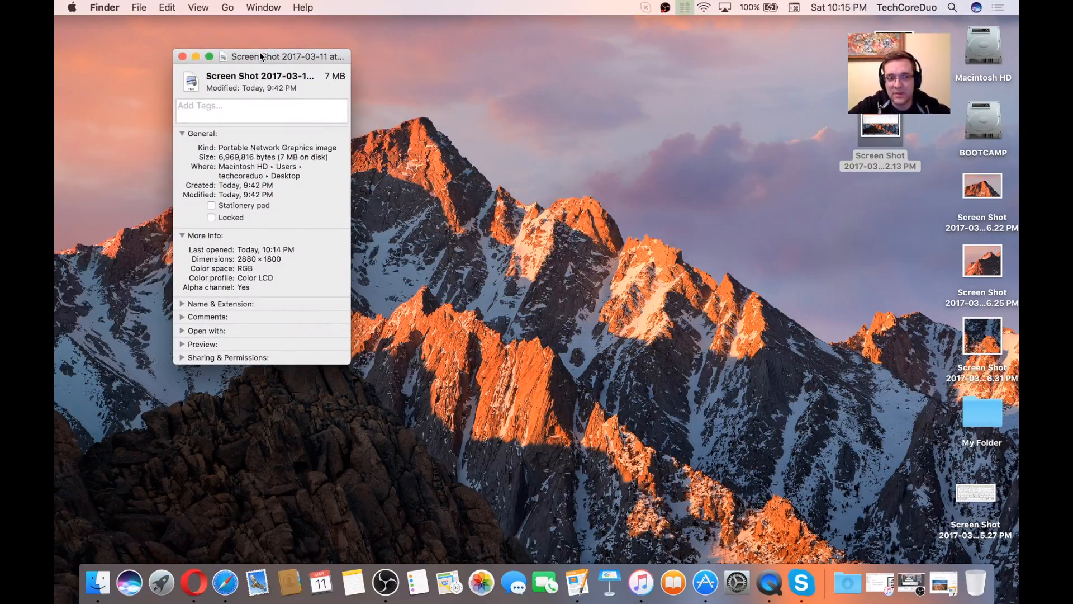
click(182, 56)
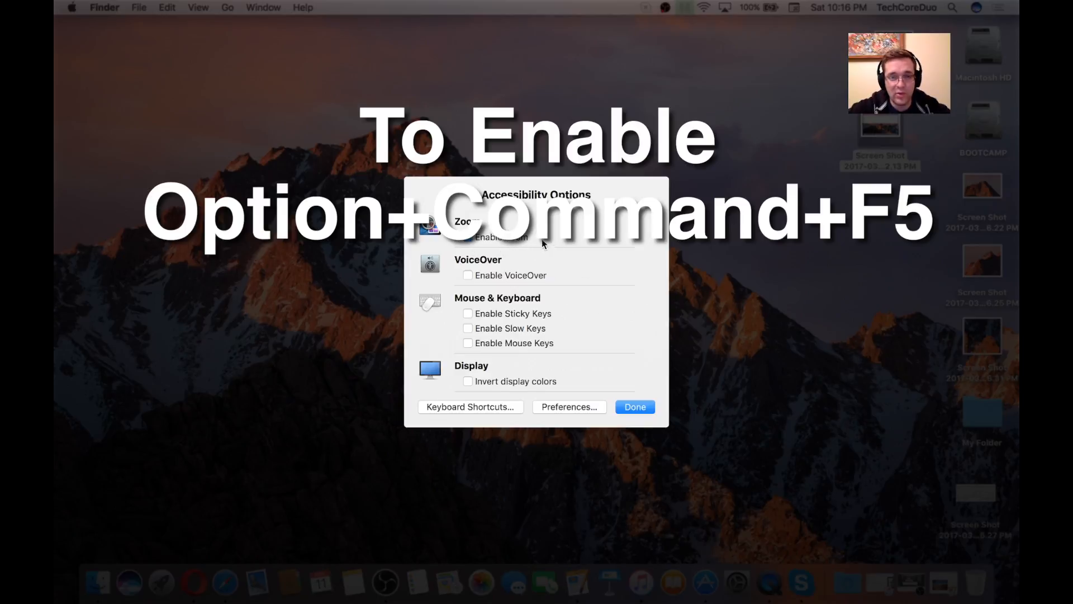
Enable Zoom in the Accessibility Options dialog and confirm with Done.
click(467, 237)
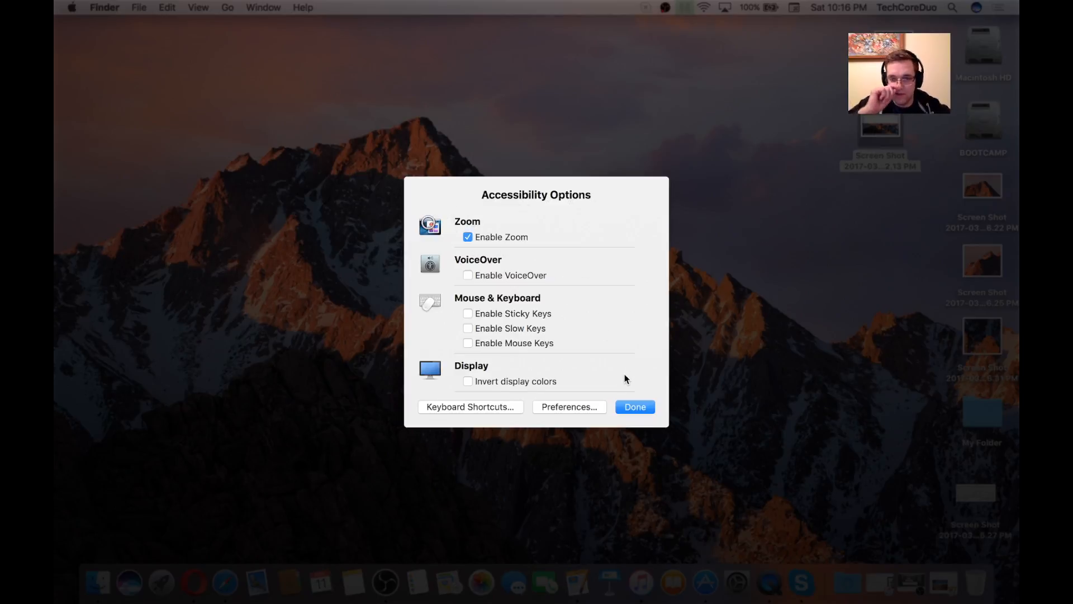
click(634, 406)
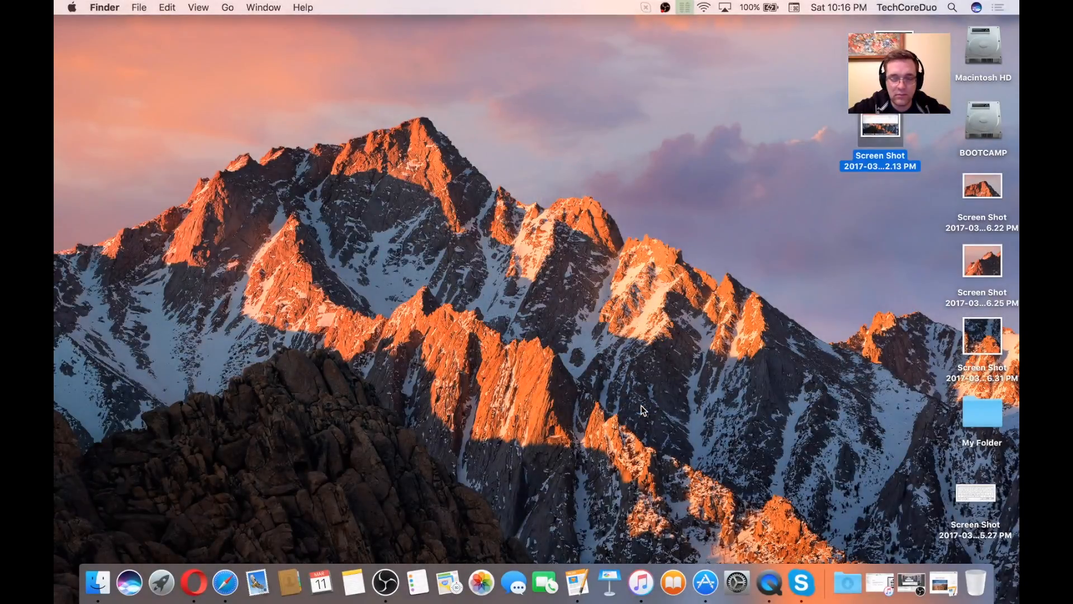
mouse_move(674, 373)
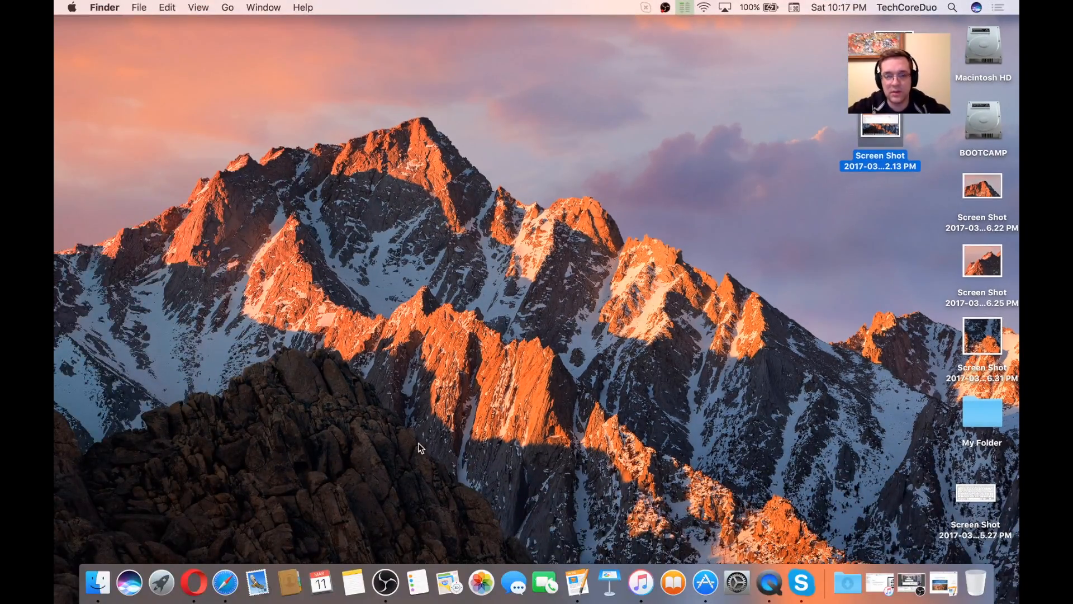
mouse_move(506, 506)
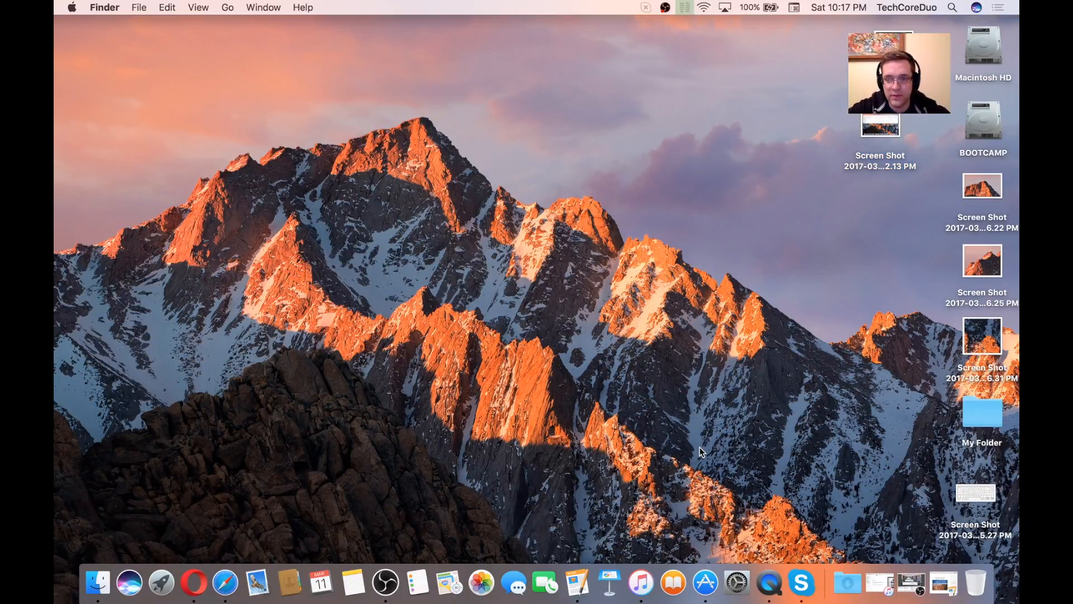
mouse_move(751, 151)
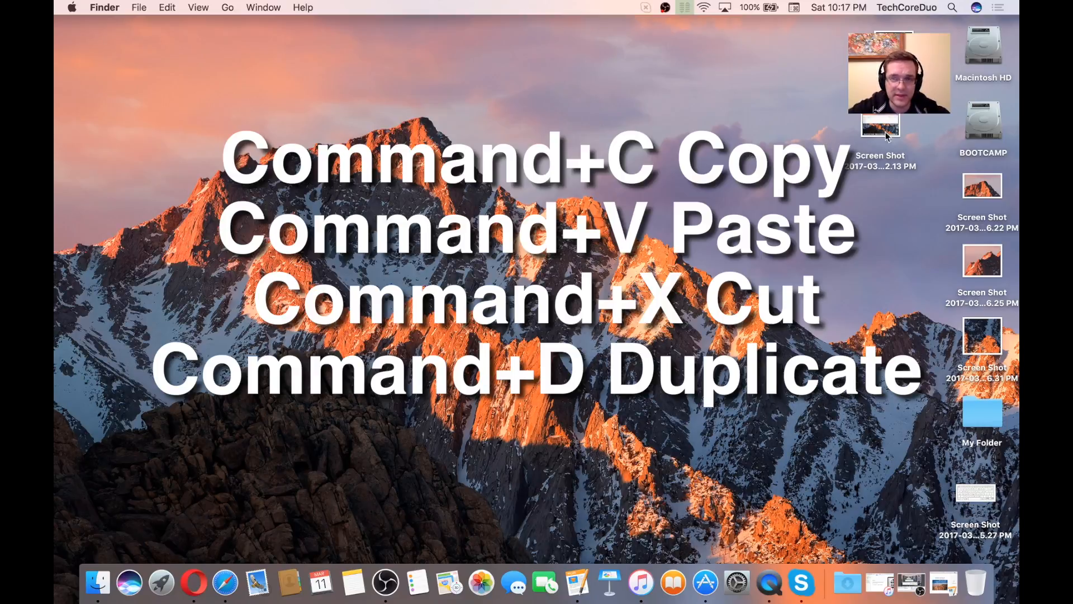
Rename the topmost desktop screenshot to 'test1'.
click(878, 128)
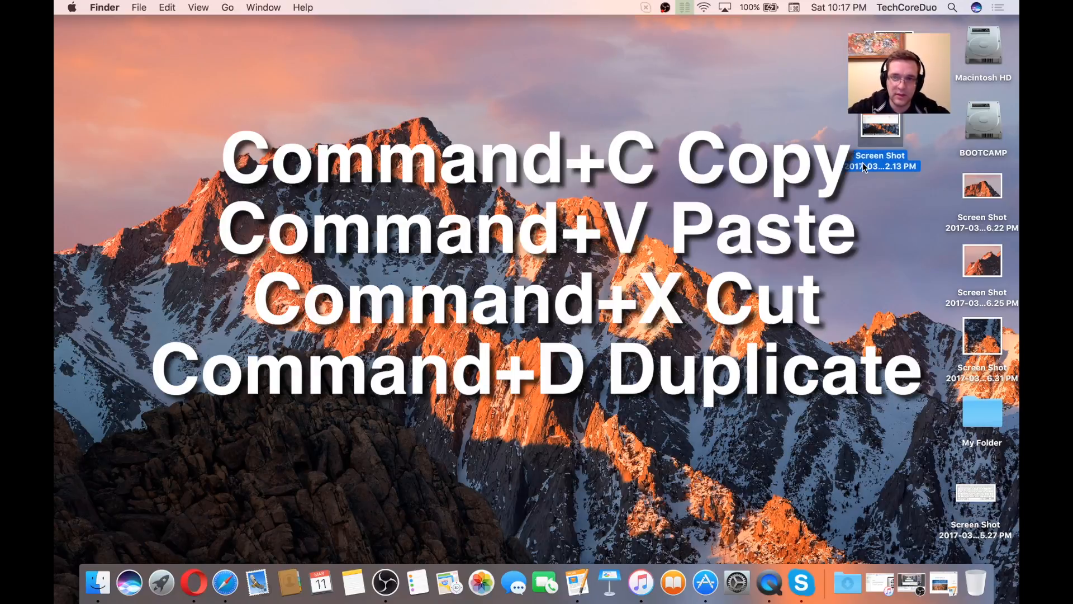
text(test1)
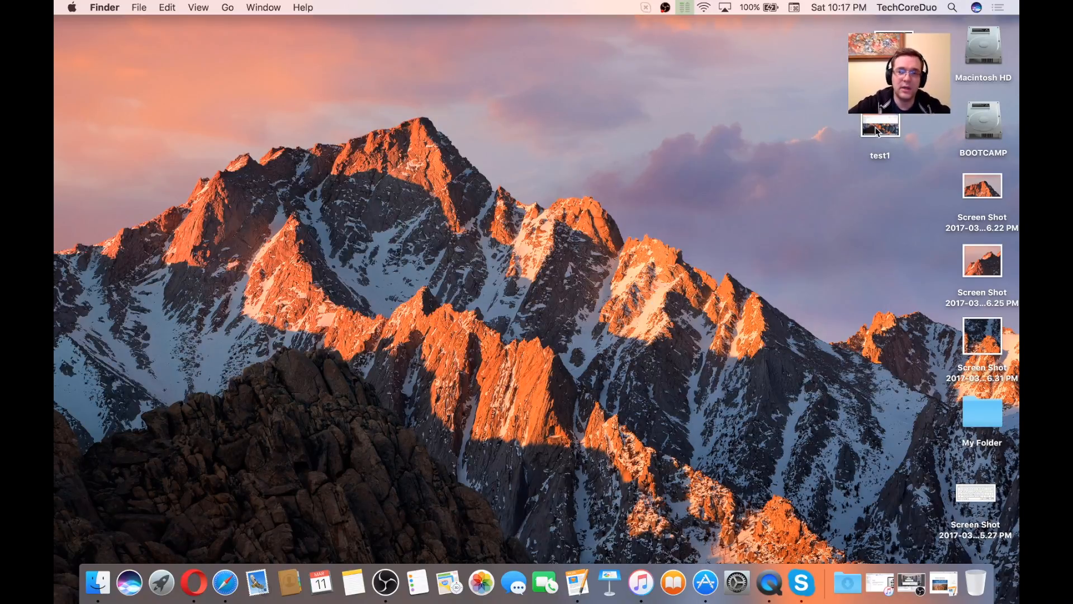
click(879, 126)
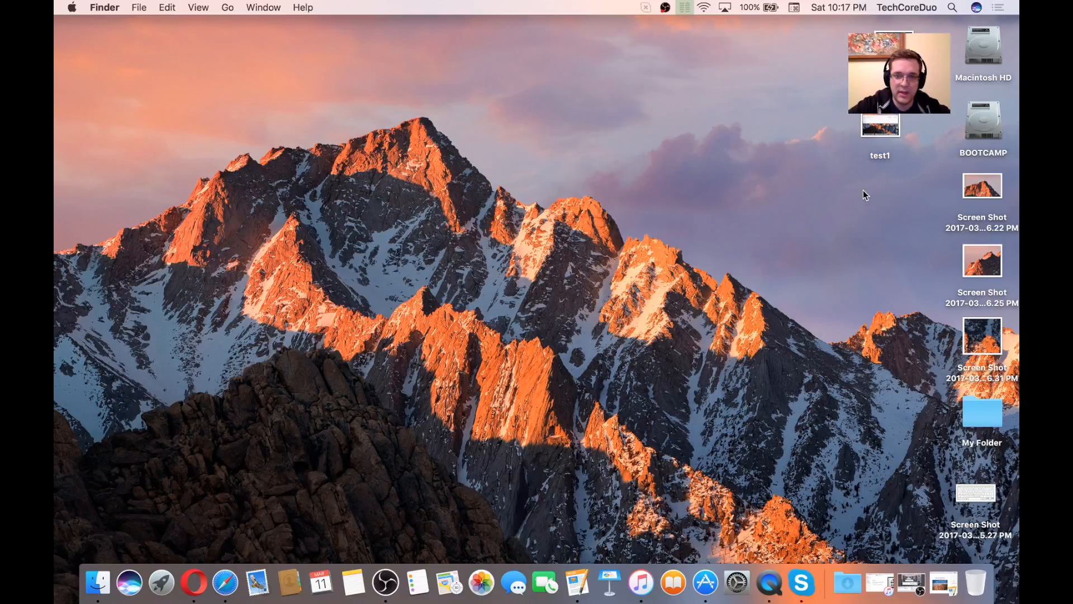
click(166, 8)
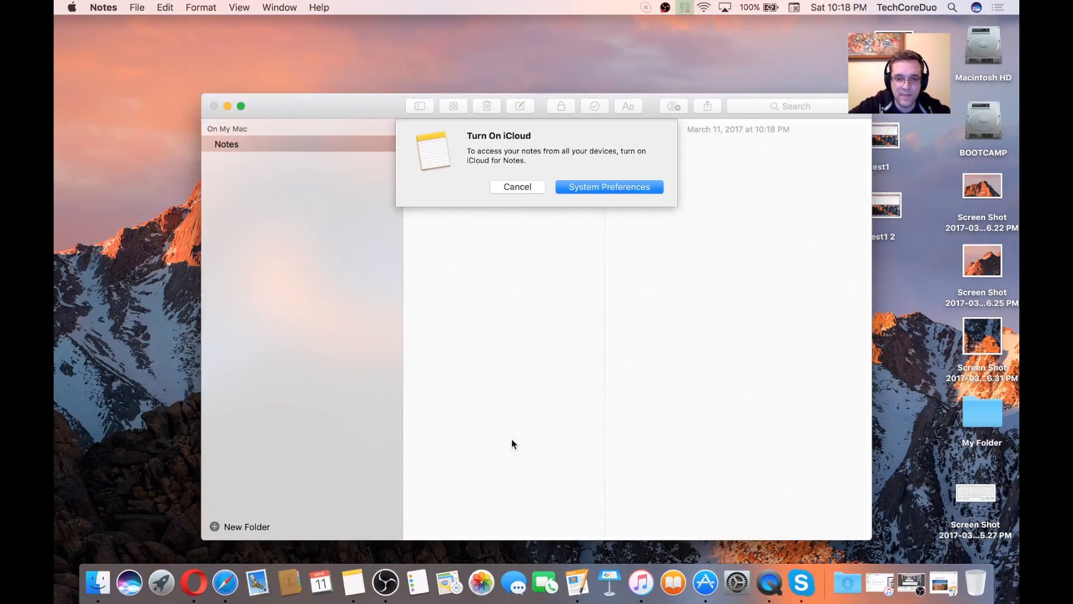
Dismiss the iCloud prompt and write a note reading 'Hello this is a demo', re-inserting 'demo' after cutting it.
click(517, 186)
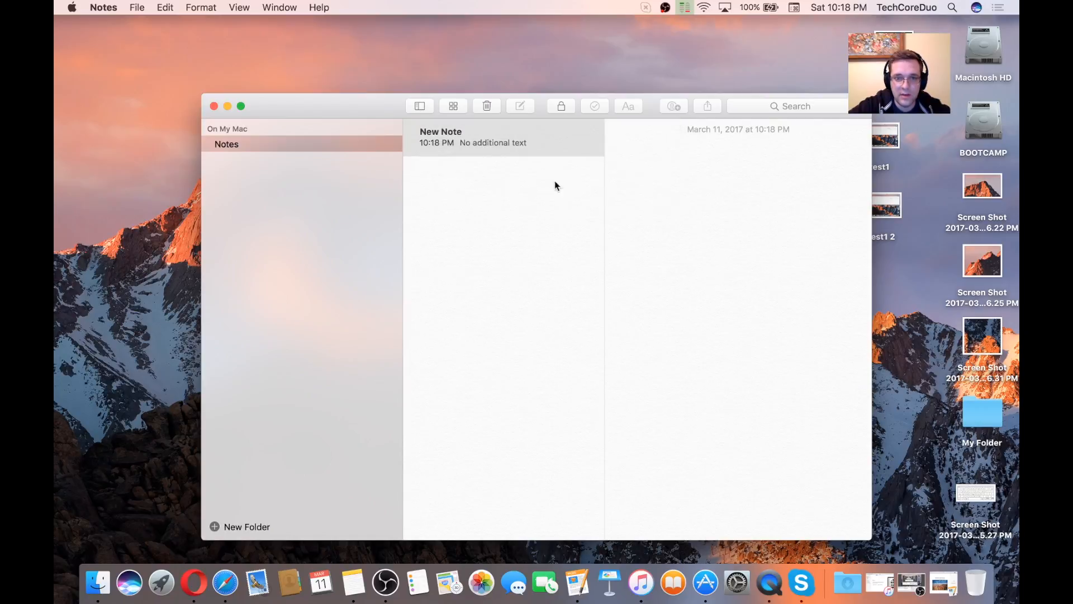
text(Hell)
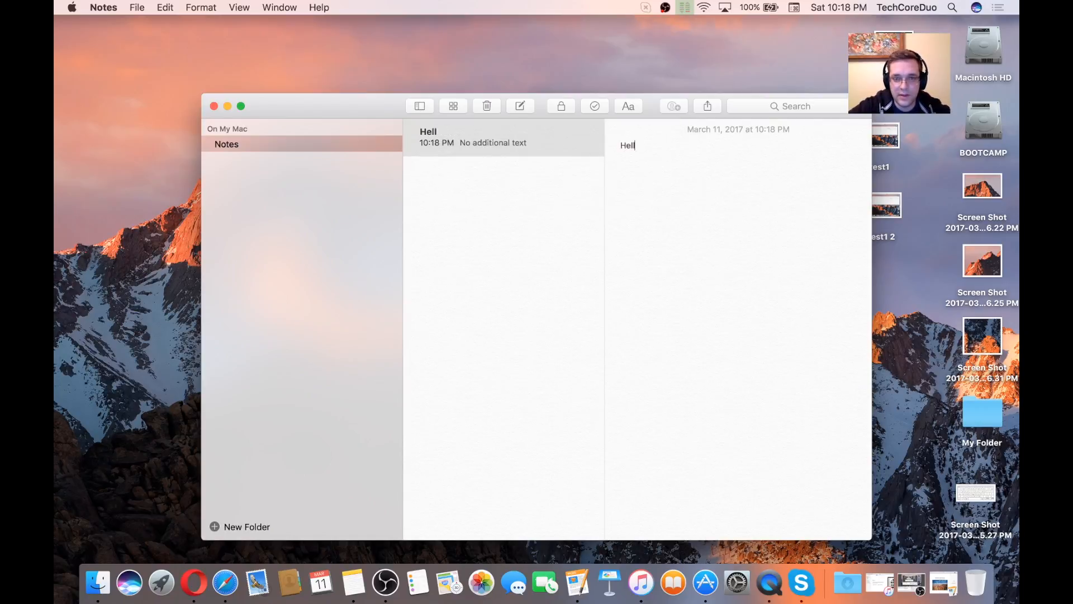
text(o this is a d)
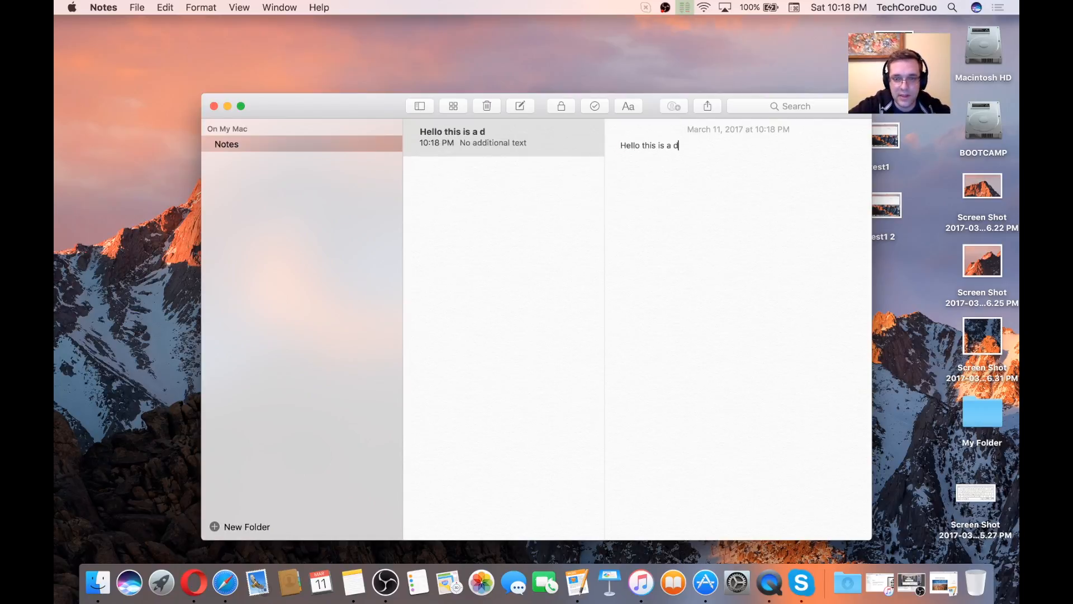
text(emo)
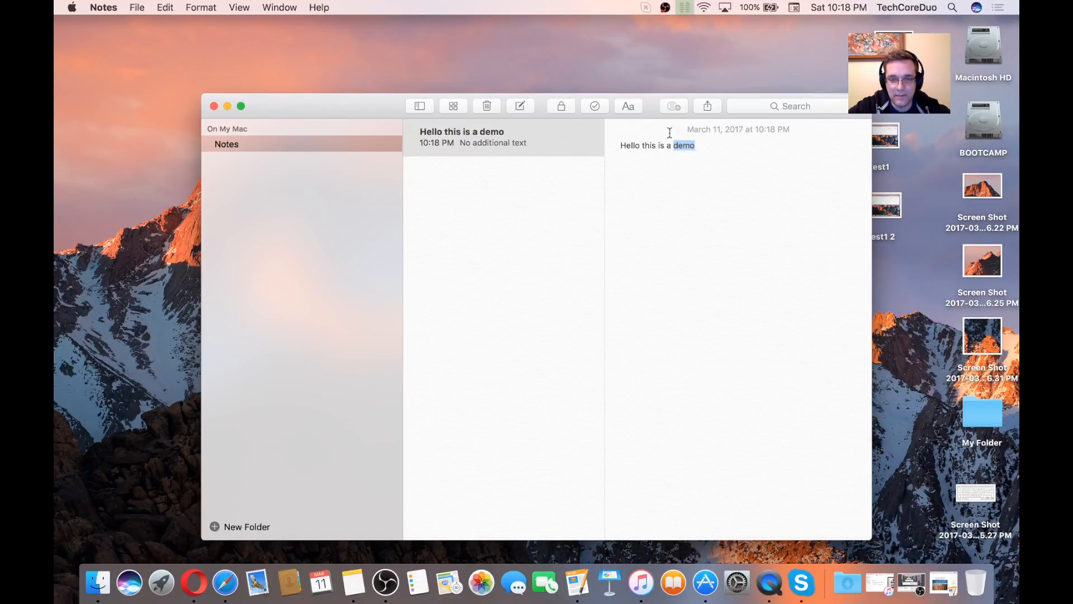
mouse_move(752, 221)
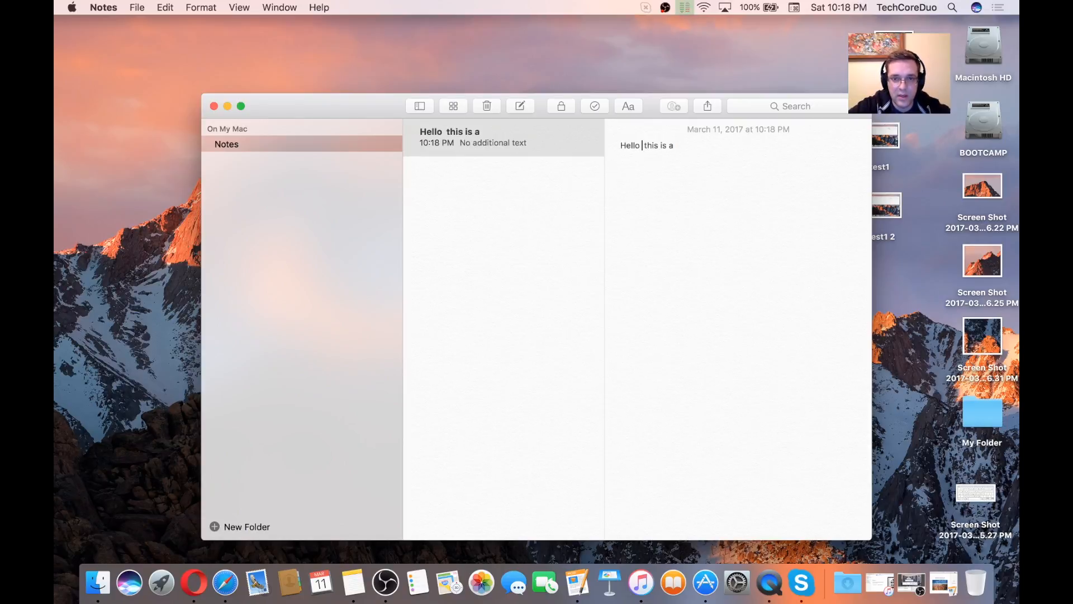
text(demo)
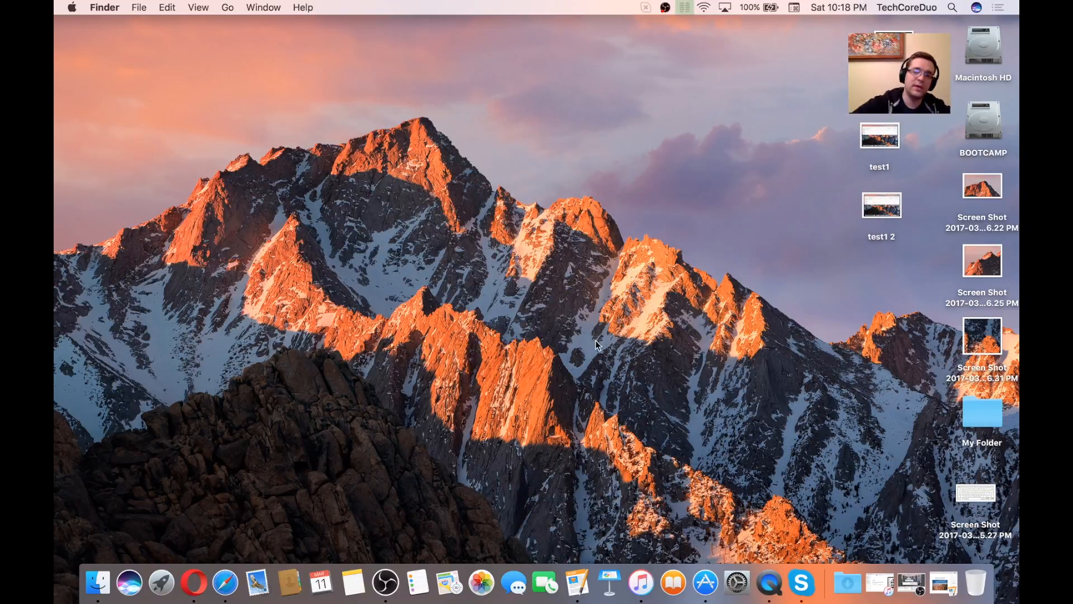
key(Cmd+N)
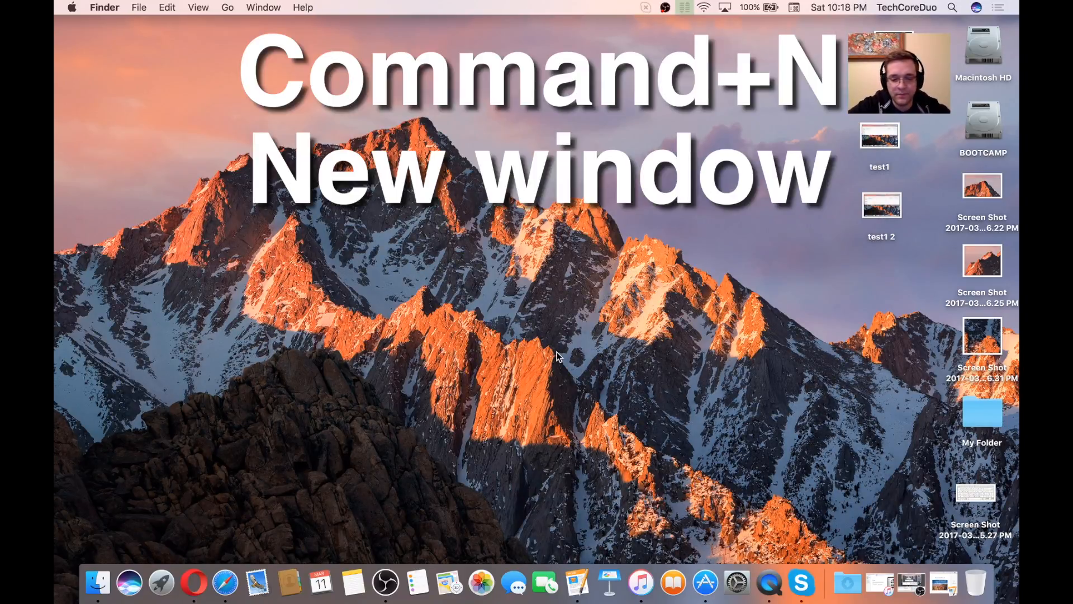
key(cmd+n)
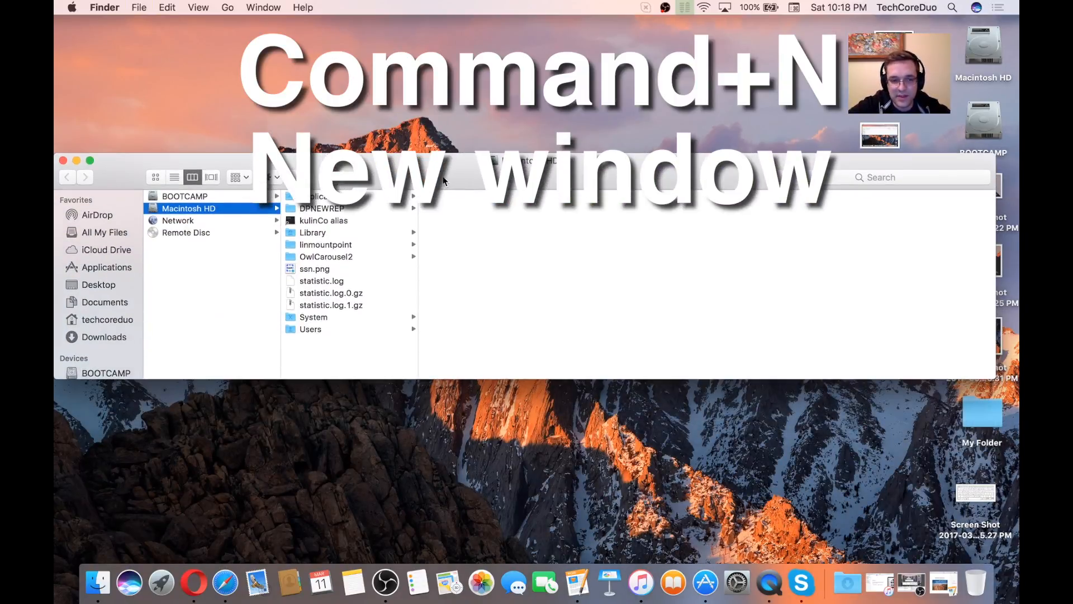
key(cmd+n)
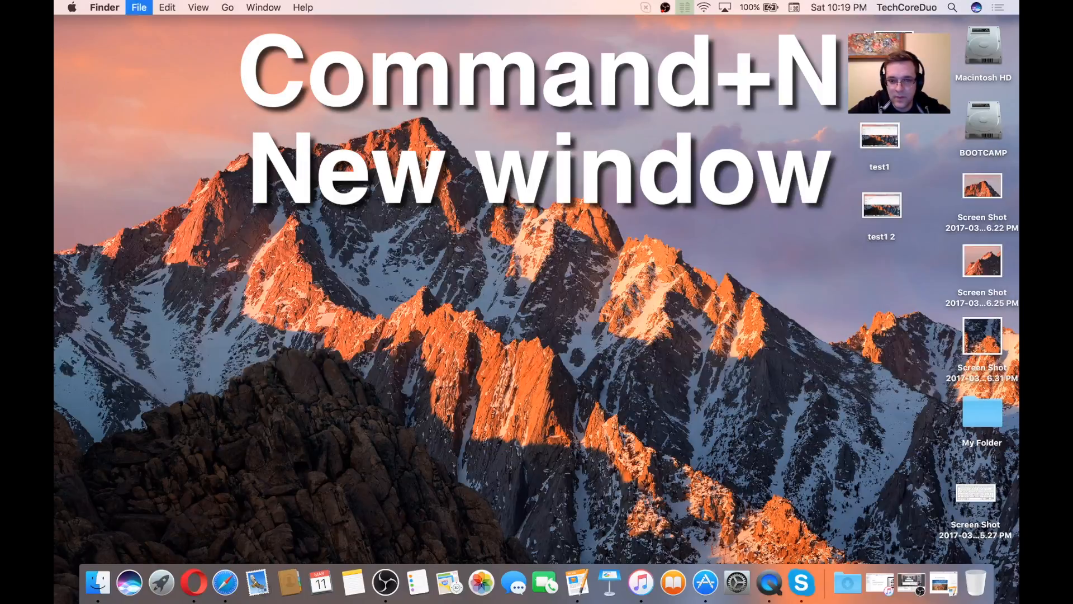
key(cmd+n)
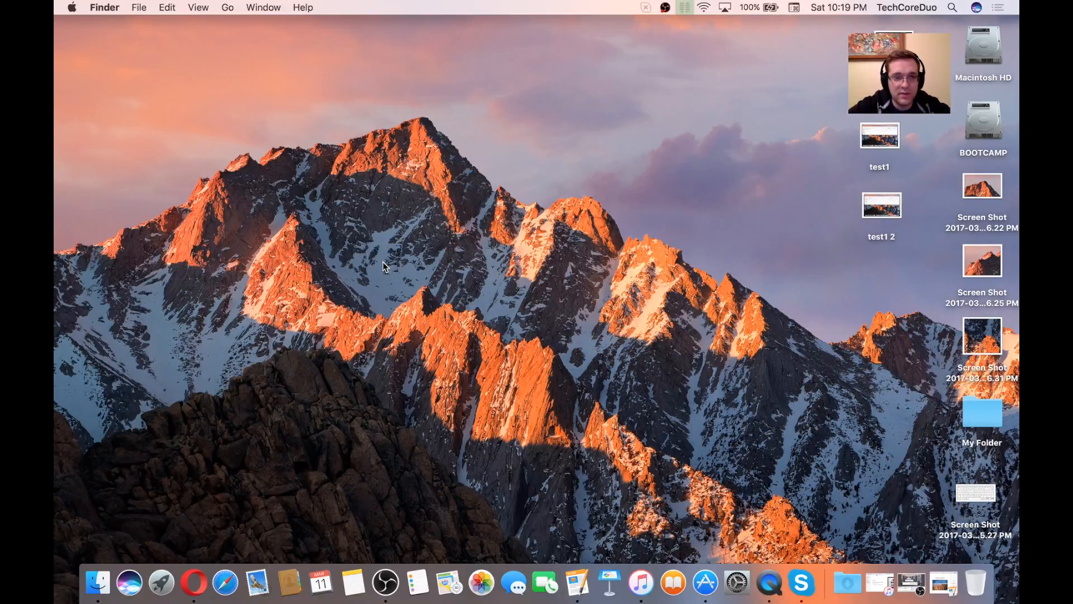
key(cmd+shift+n)
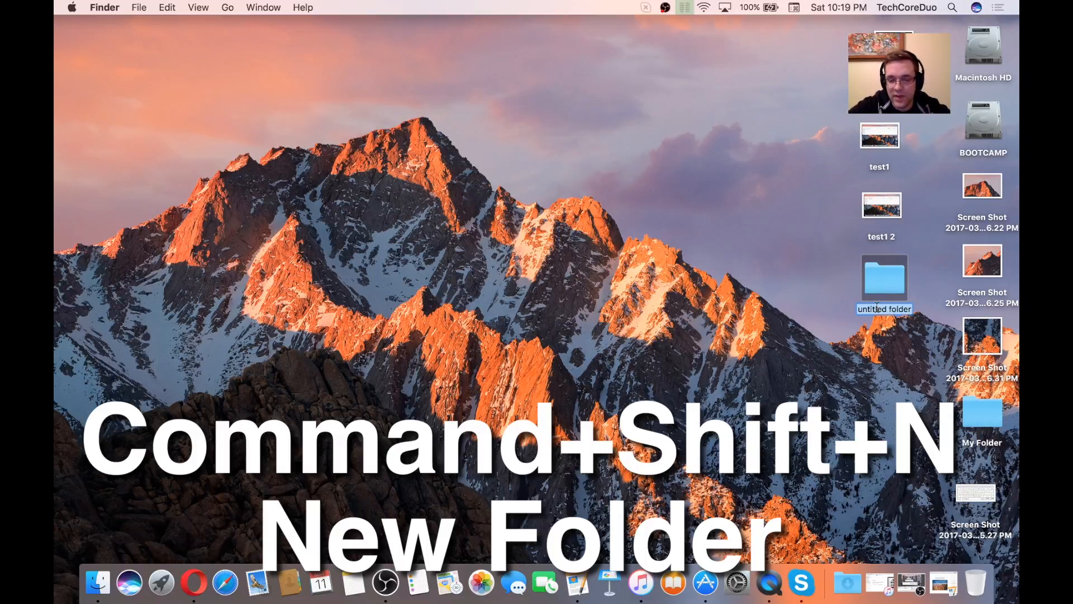
text(test)
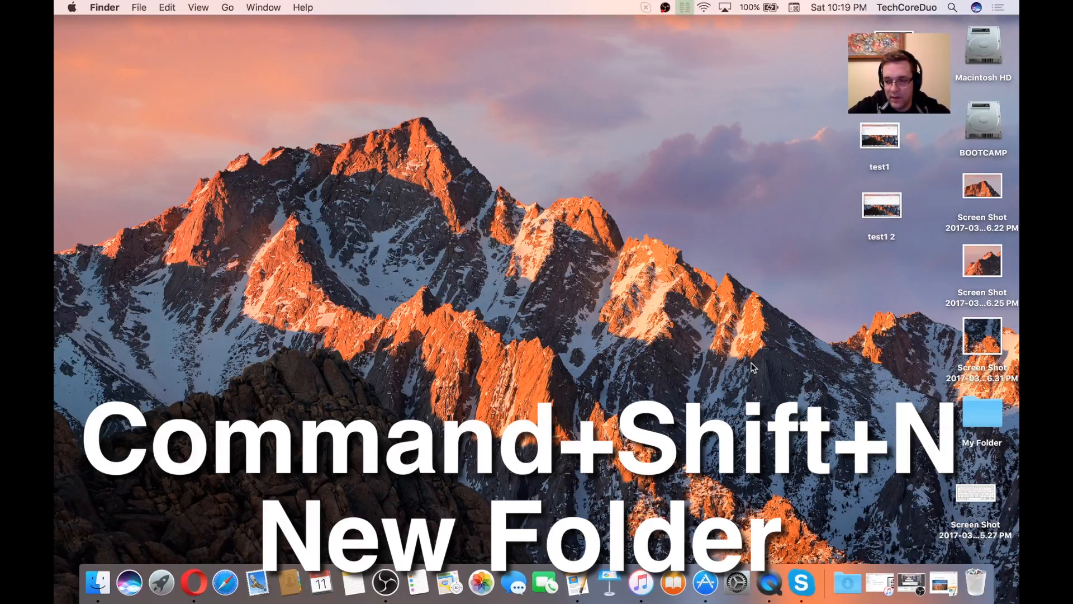
mouse_move(773, 354)
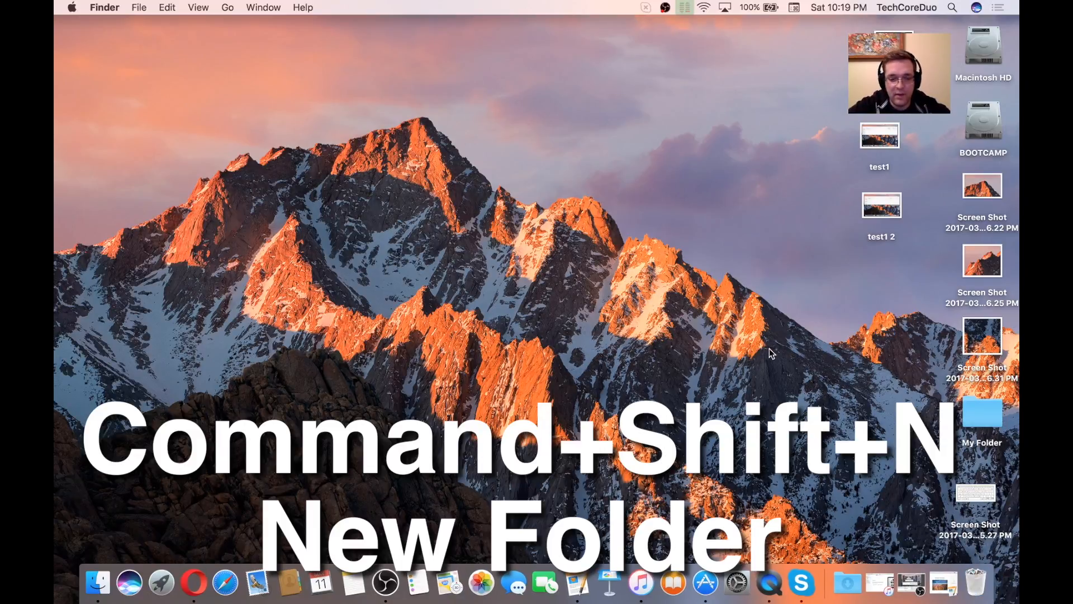
key(cmd+shift+n)
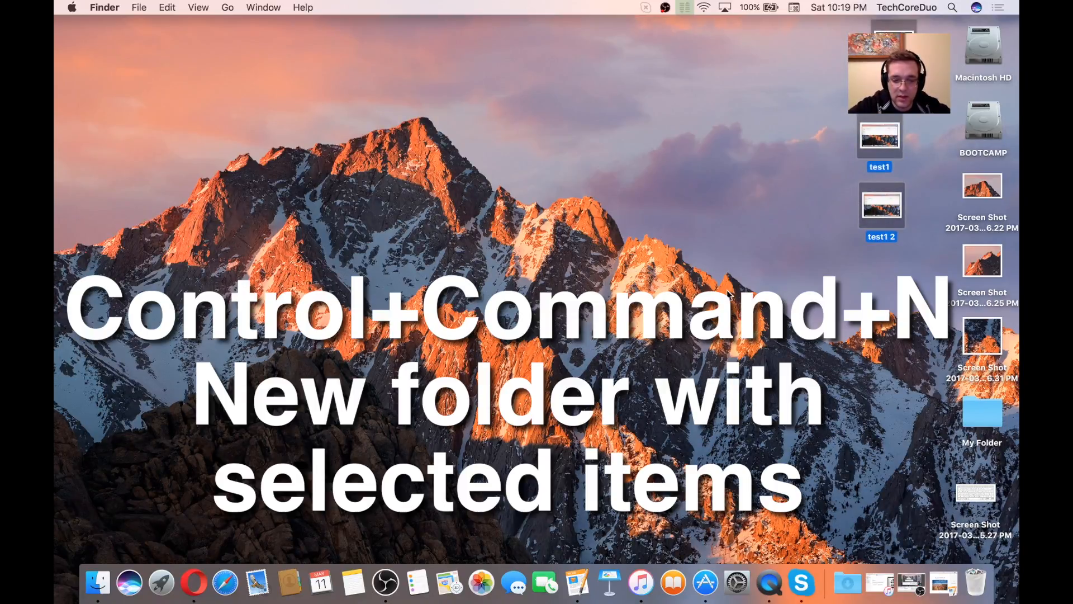
key(ctrl+cmd+n)
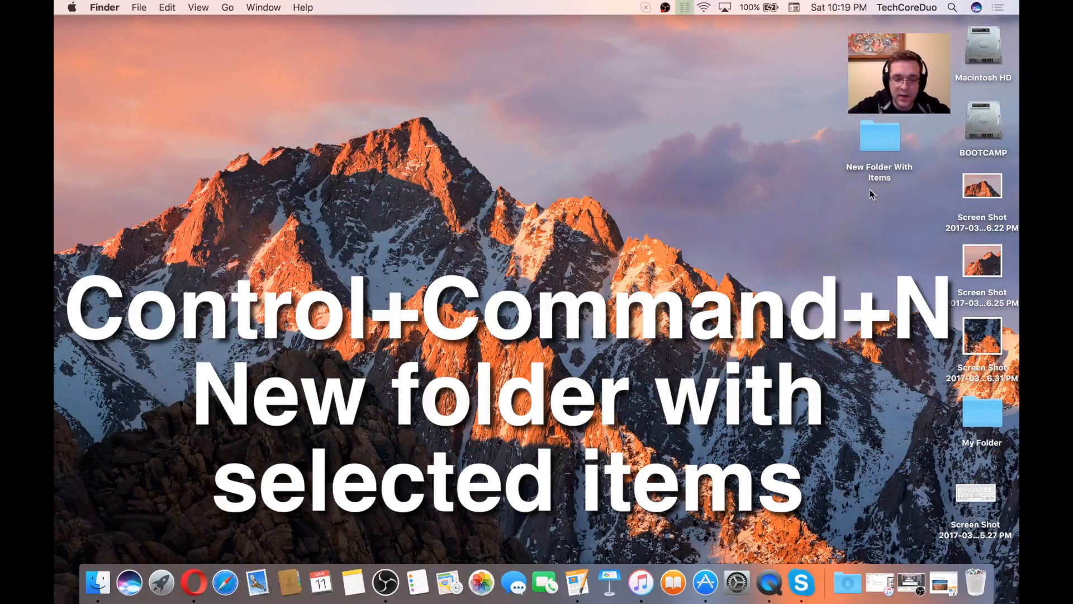
key(cmd+z)
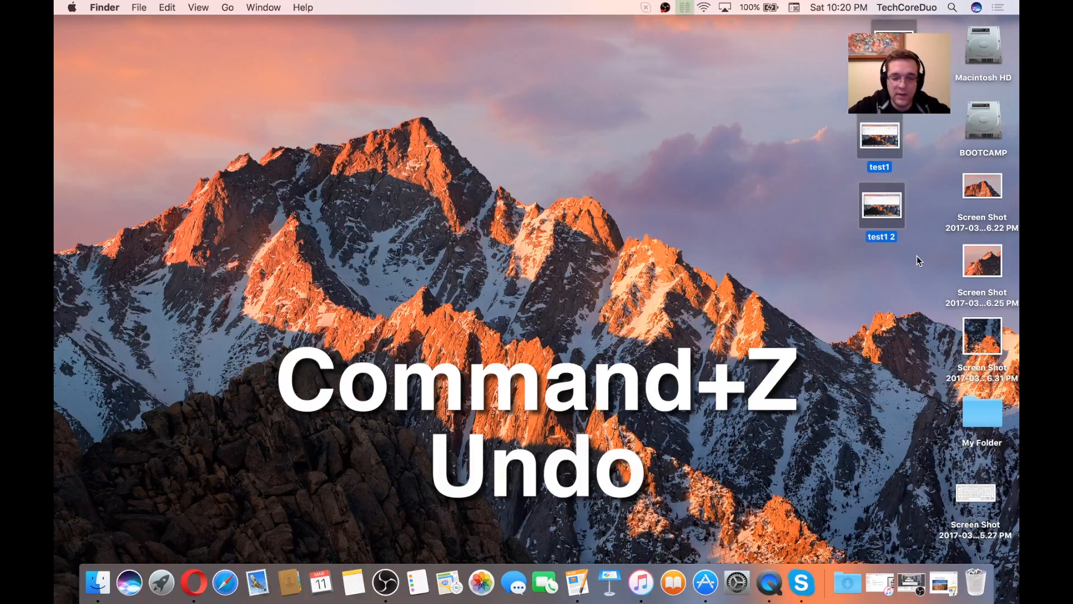
key(cmd+shift+z)
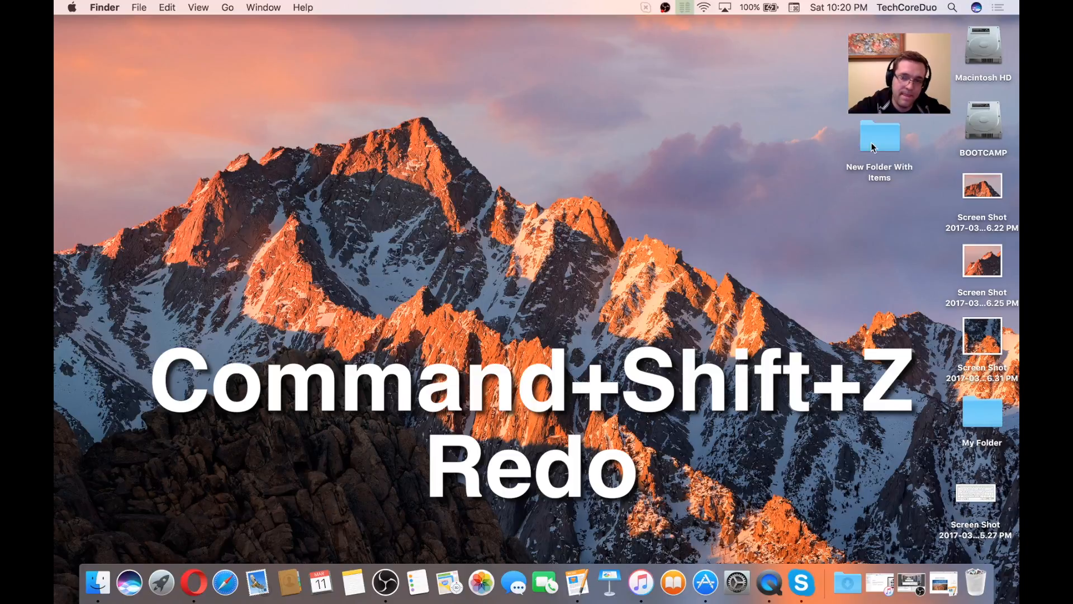
click(880, 135)
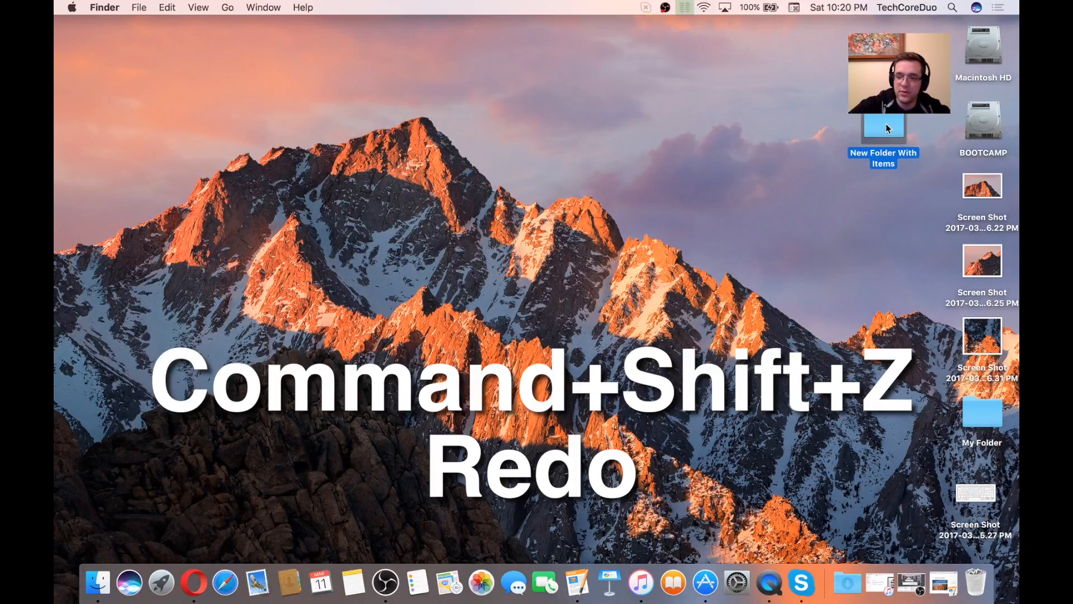
key(cmd+shift+z)
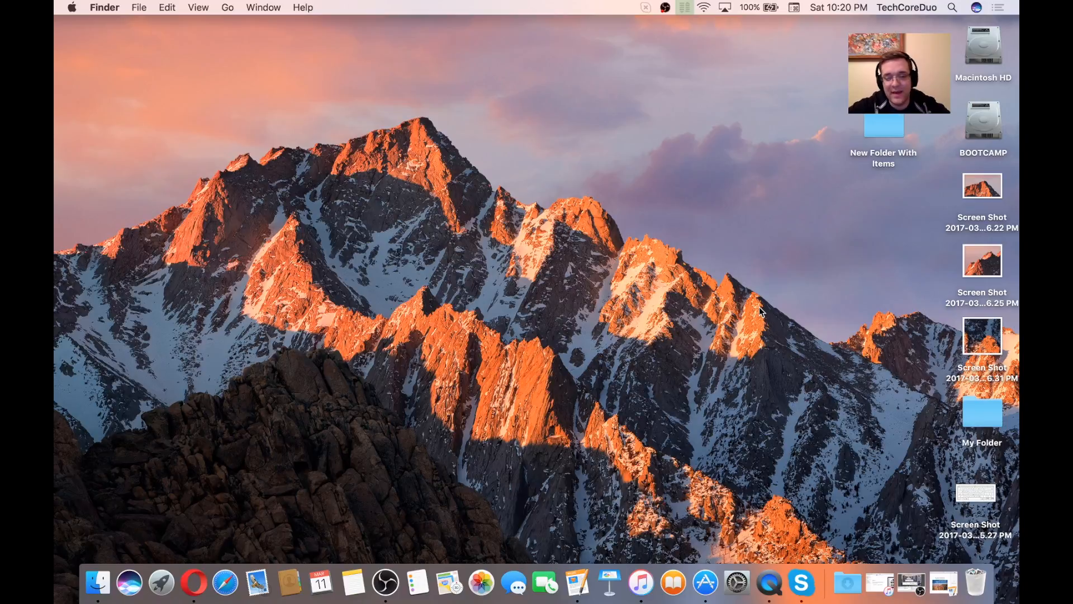
key(cmd+a)
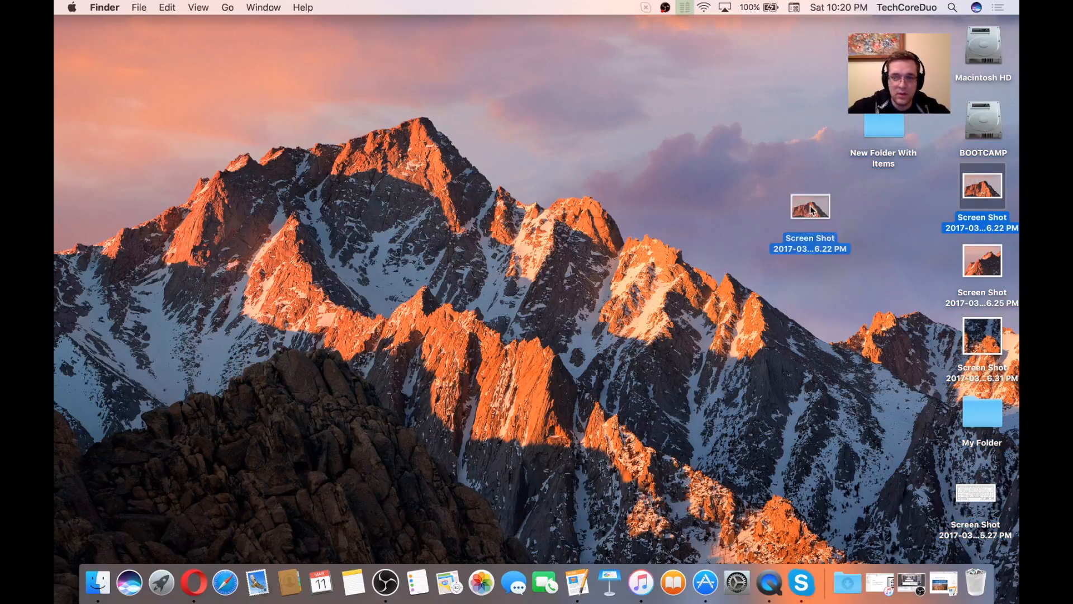
Duplicate the 6.22 PM screenshot onto an empty desktop area, keeping the original.
drag(810, 207, 722, 136)
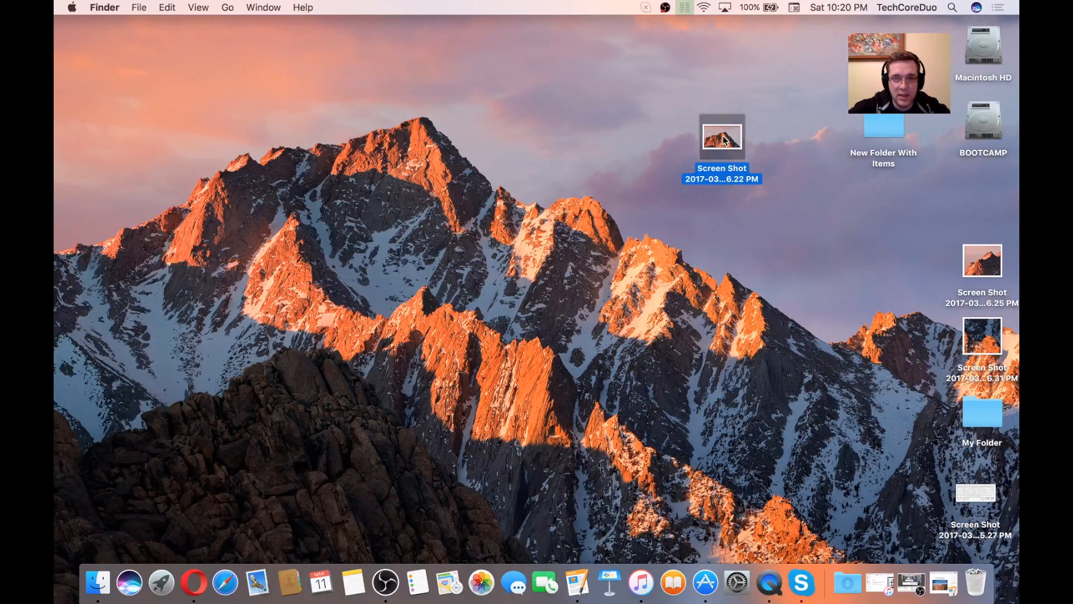
key(cmd+d)
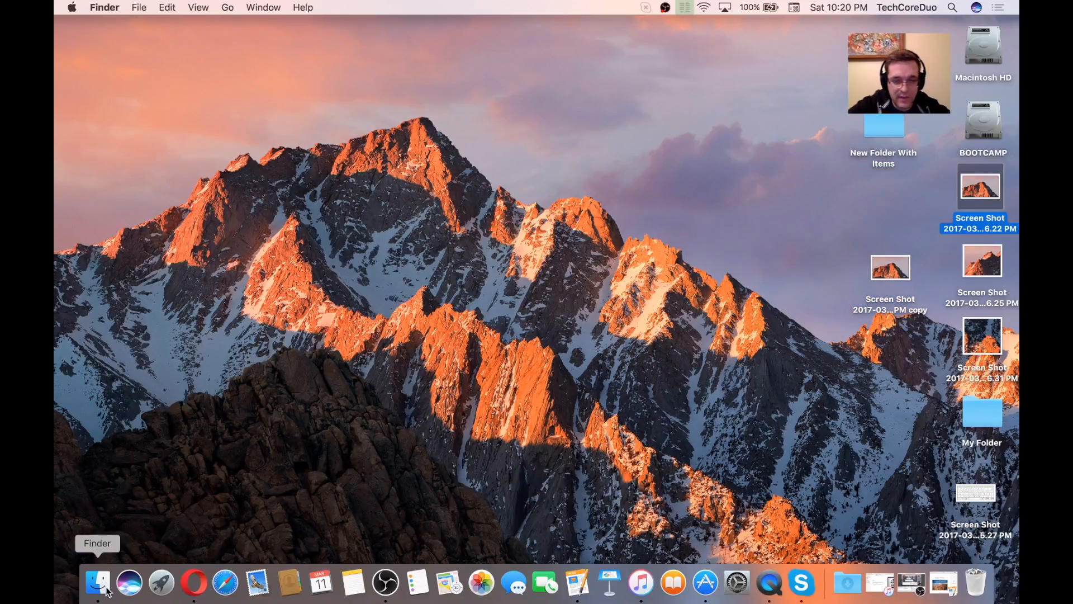
click(98, 582)
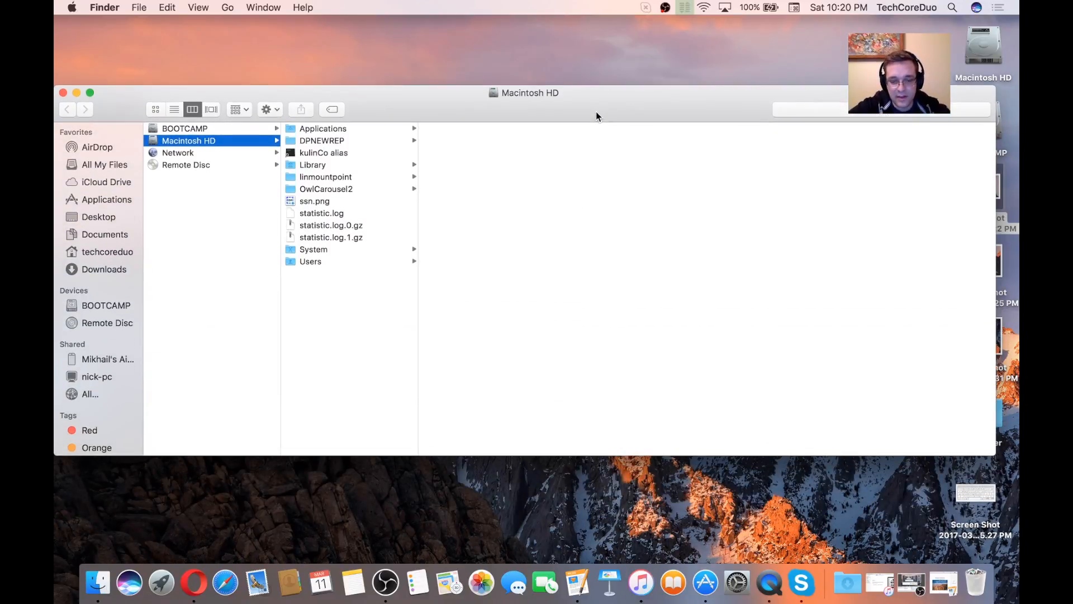
key(cmd+t)
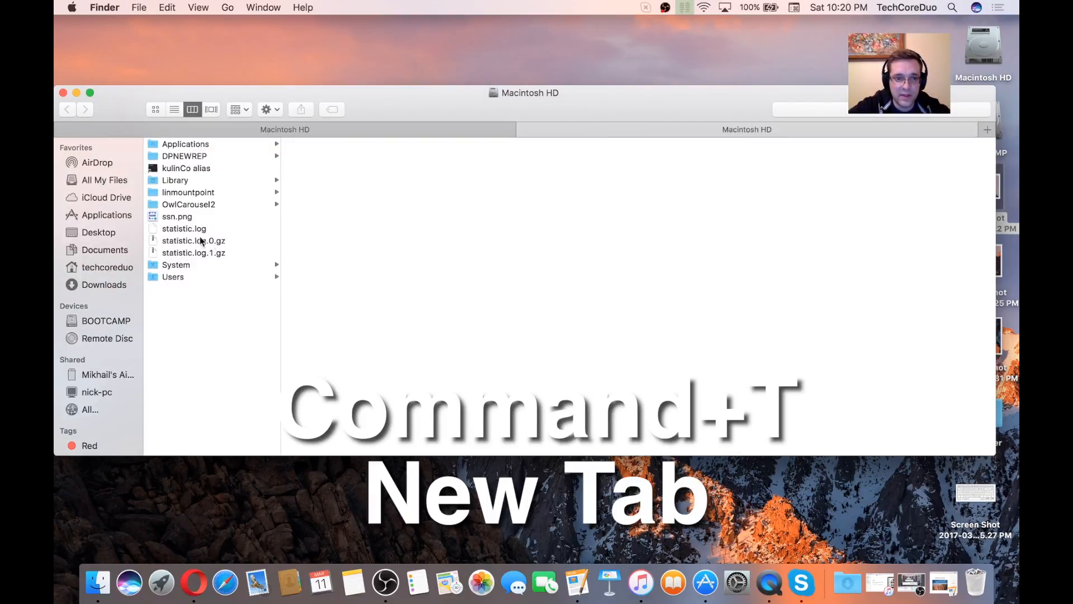
click(172, 276)
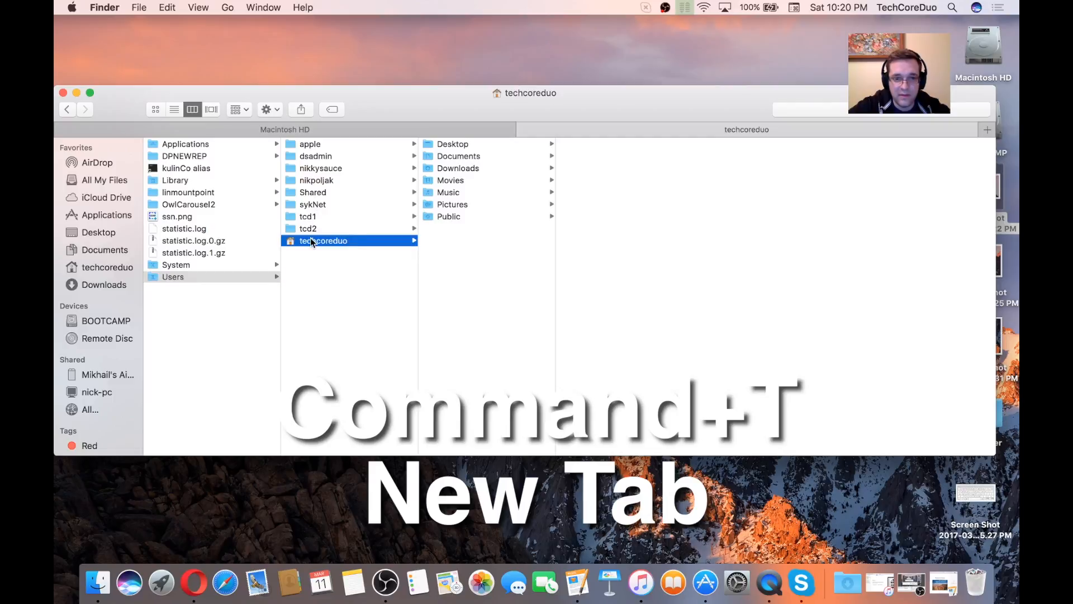
click(448, 192)
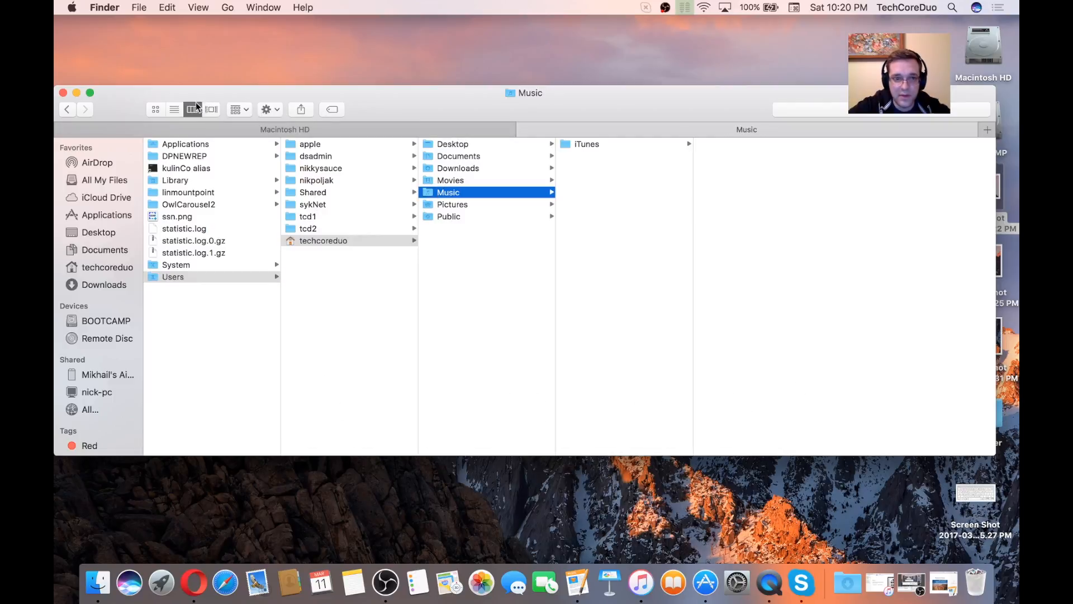
click(175, 109)
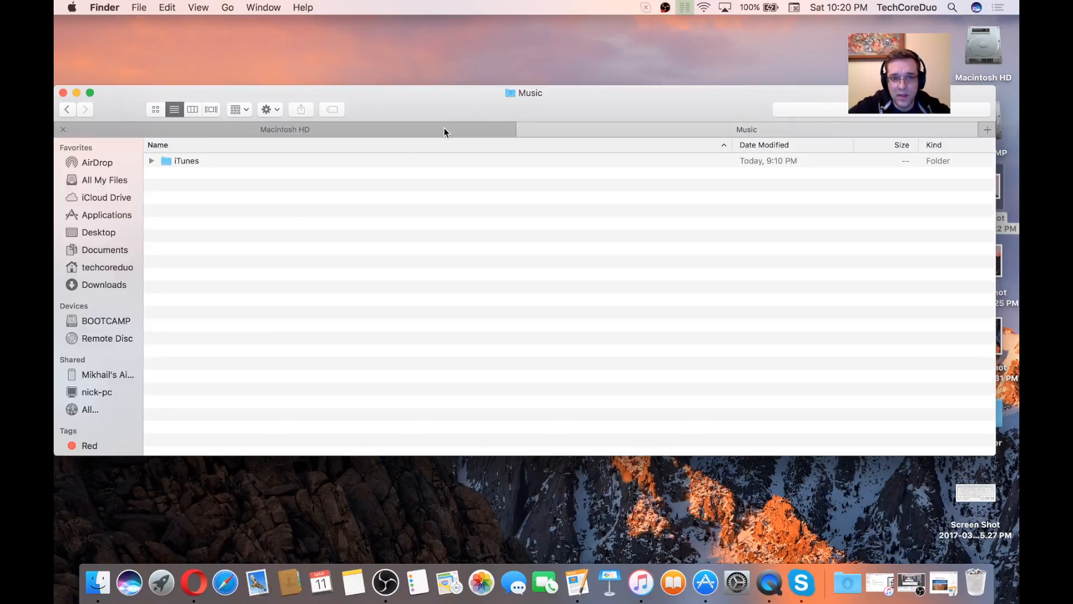
click(192, 108)
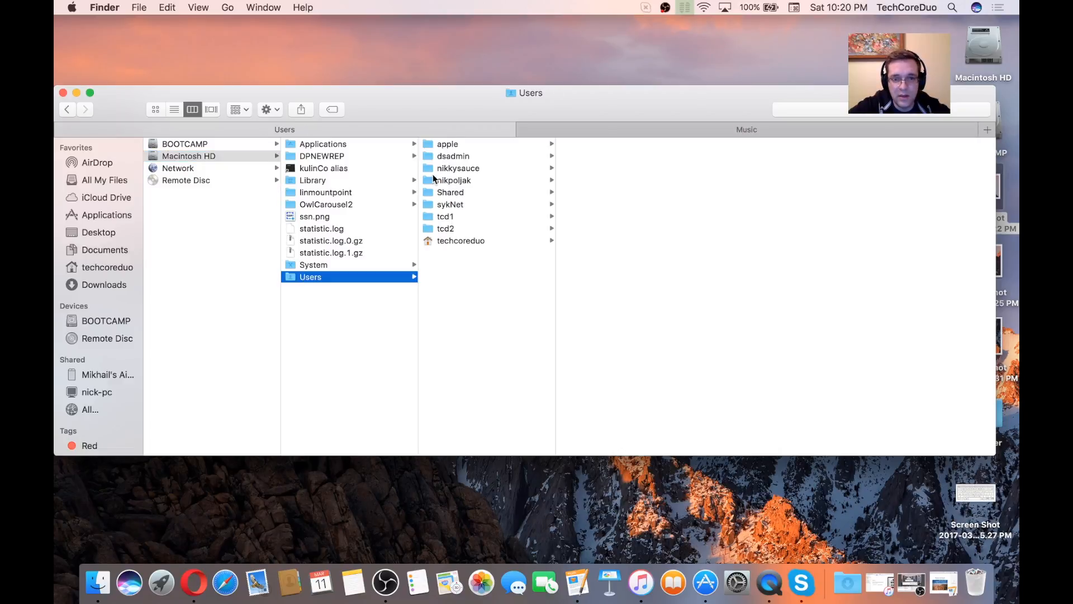
click(447, 144)
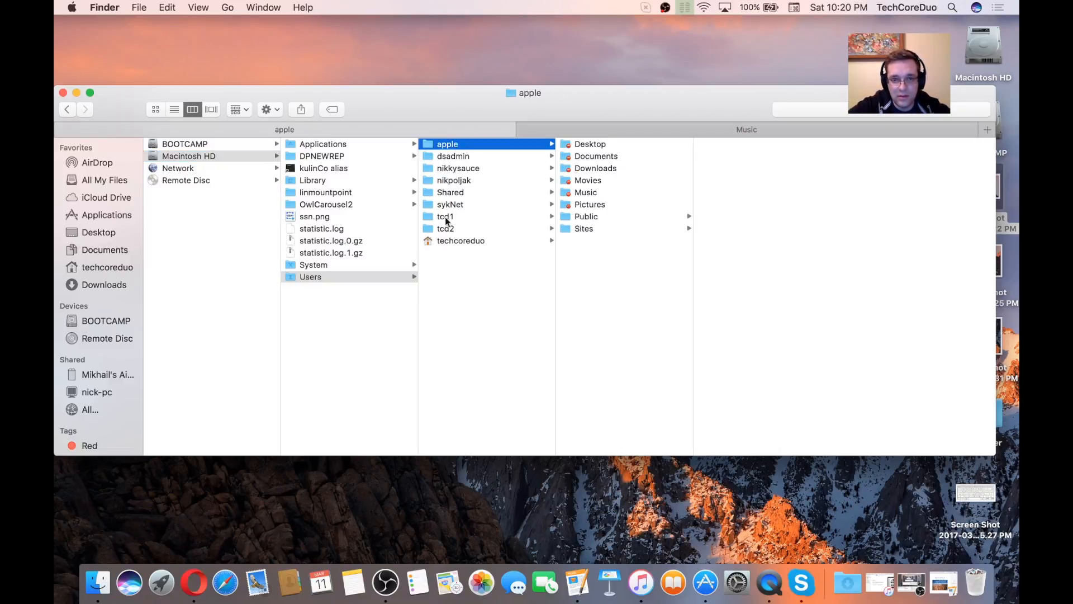
click(449, 204)
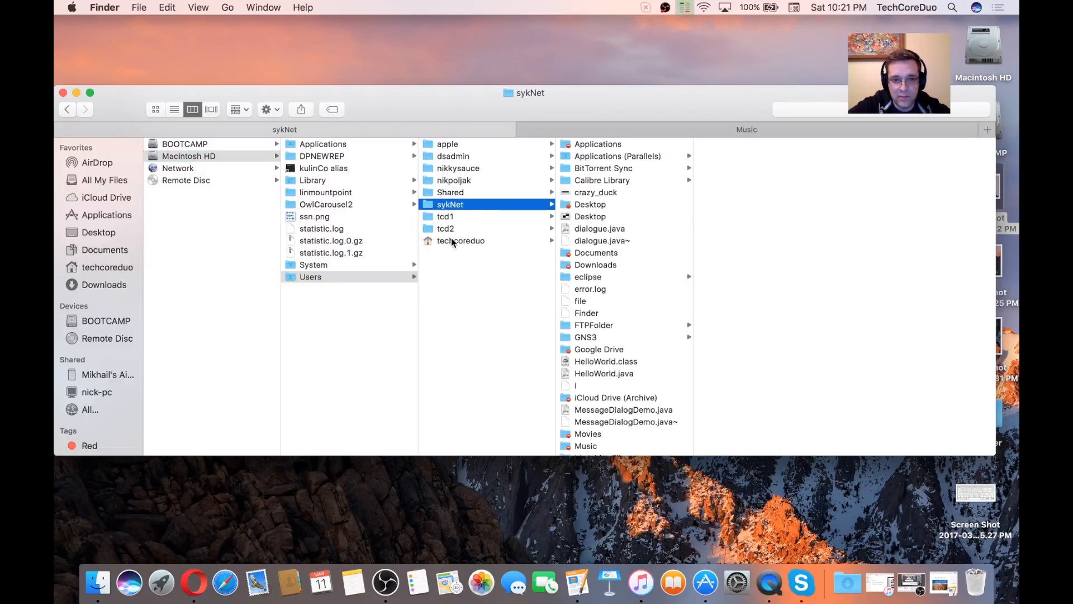
click(589, 204)
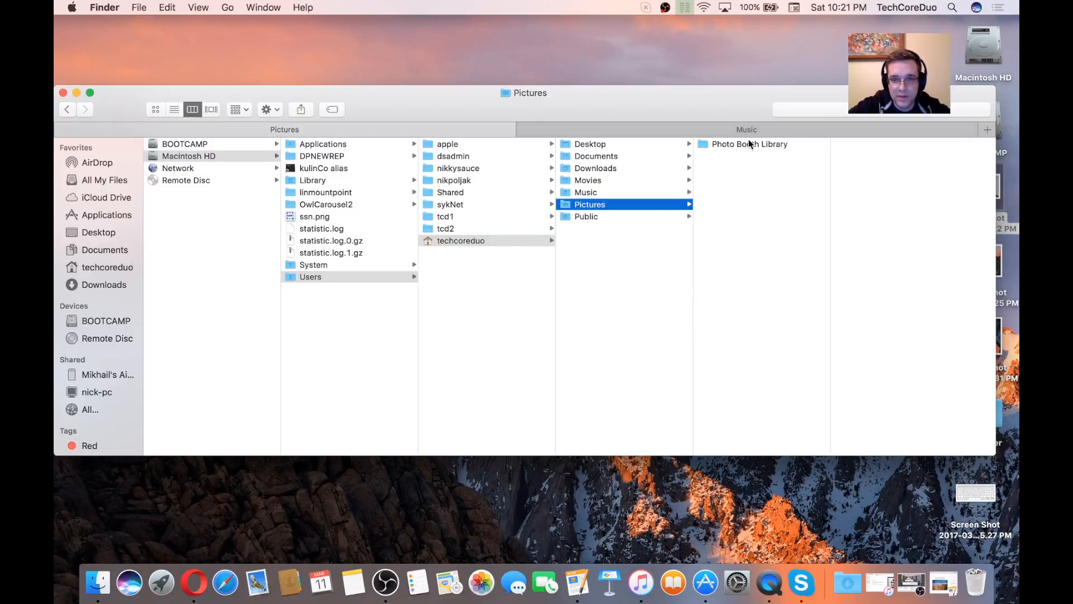
click(174, 109)
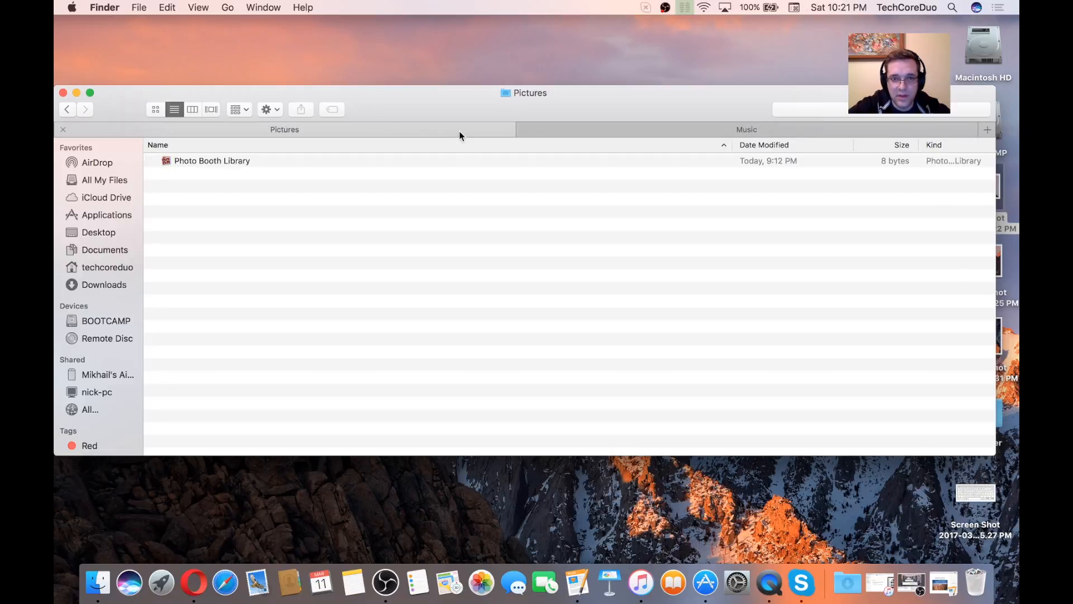
mouse_move(451, 129)
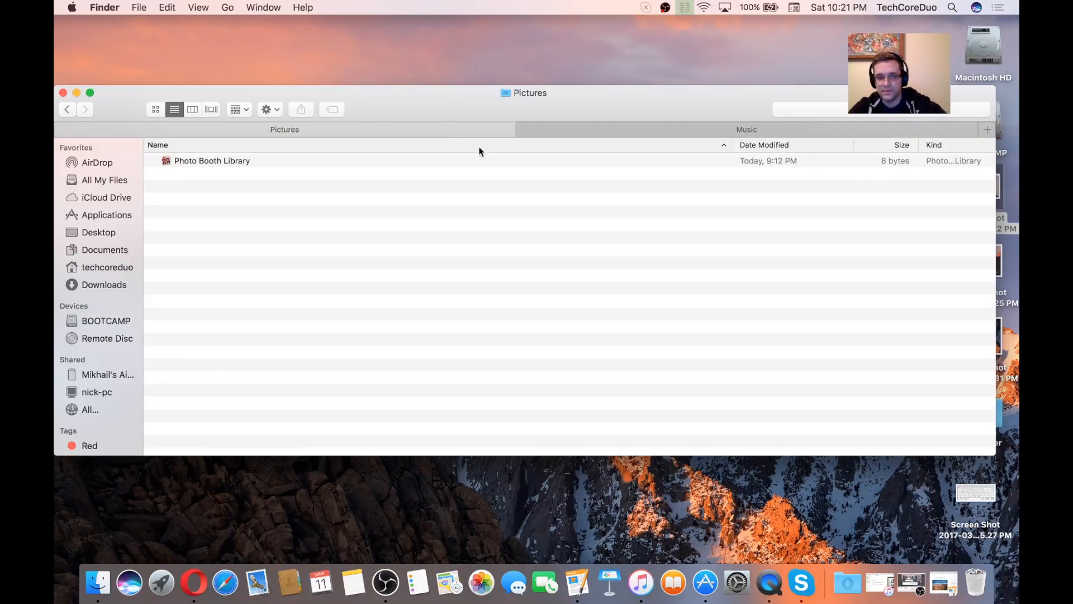
click(63, 92)
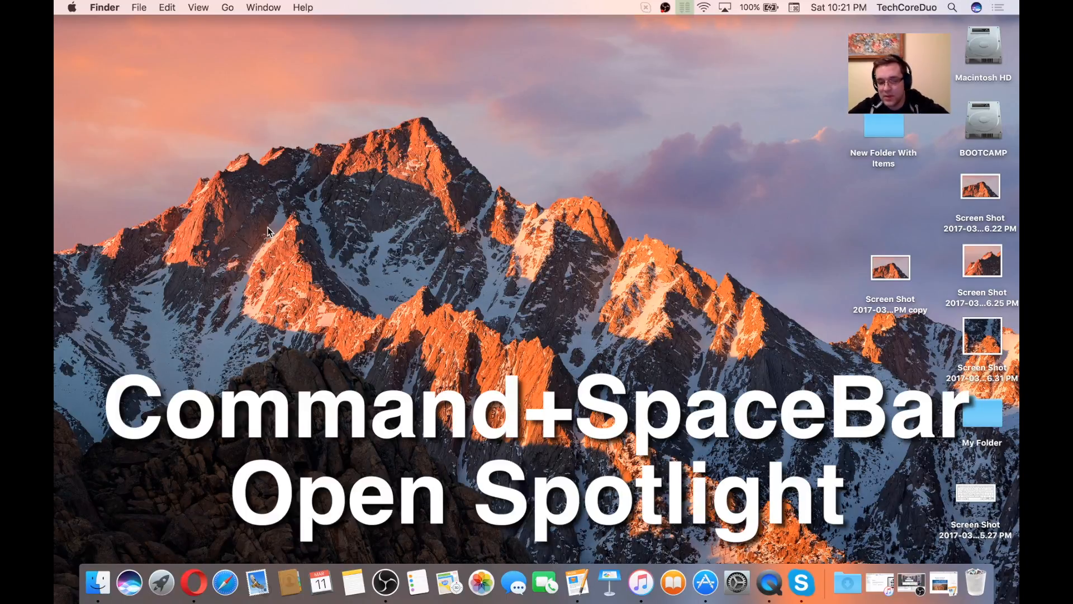
key(cmd+space)
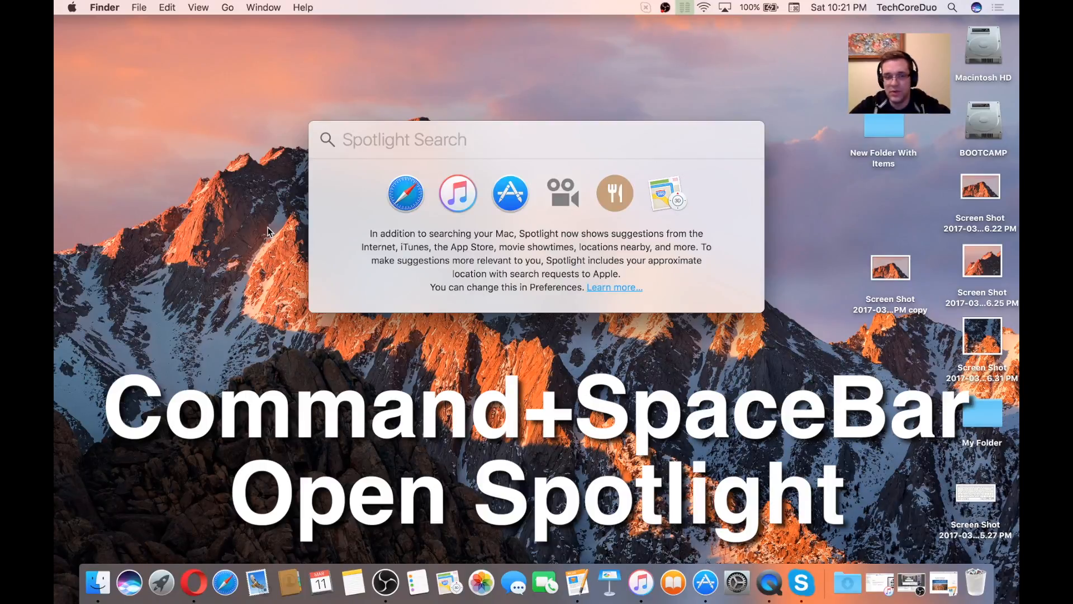
text(safita)
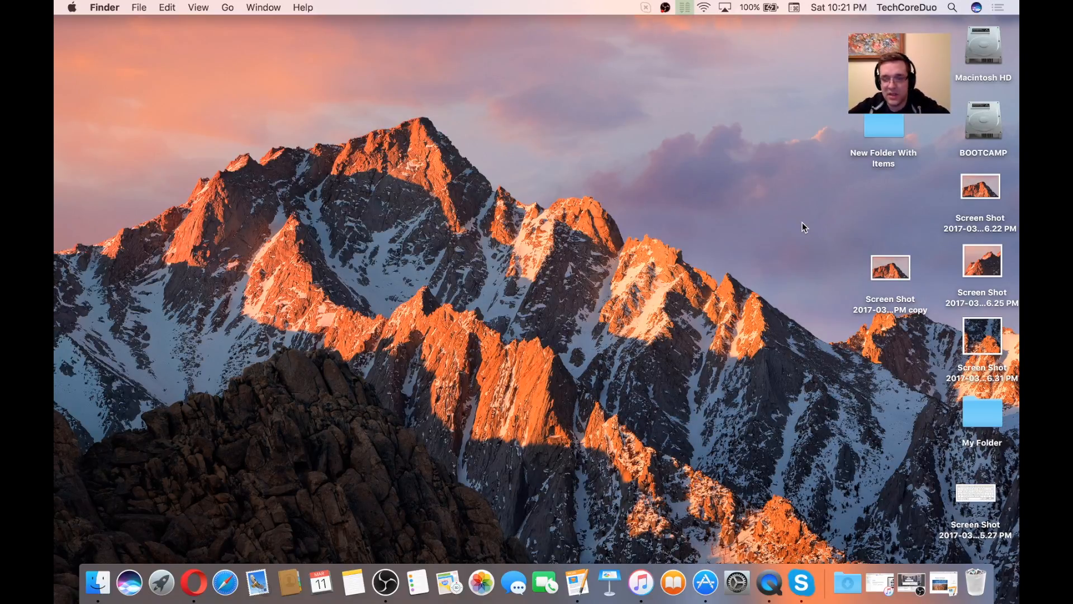
Eject the disk with Cmd+E and select the 6.22 PM screenshot on the desktop.
key(cmd+e)
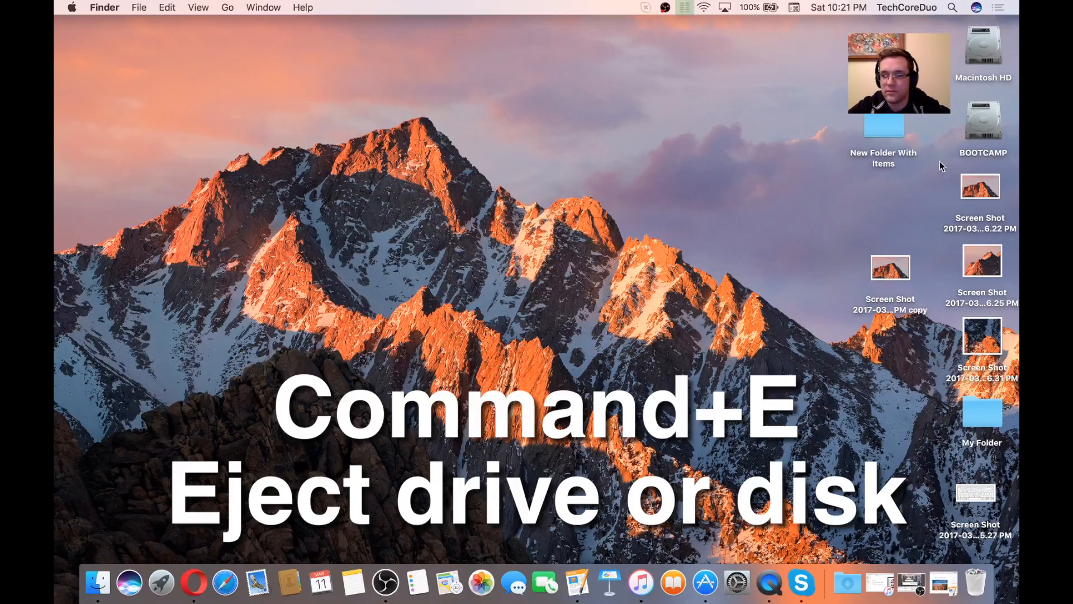
click(979, 199)
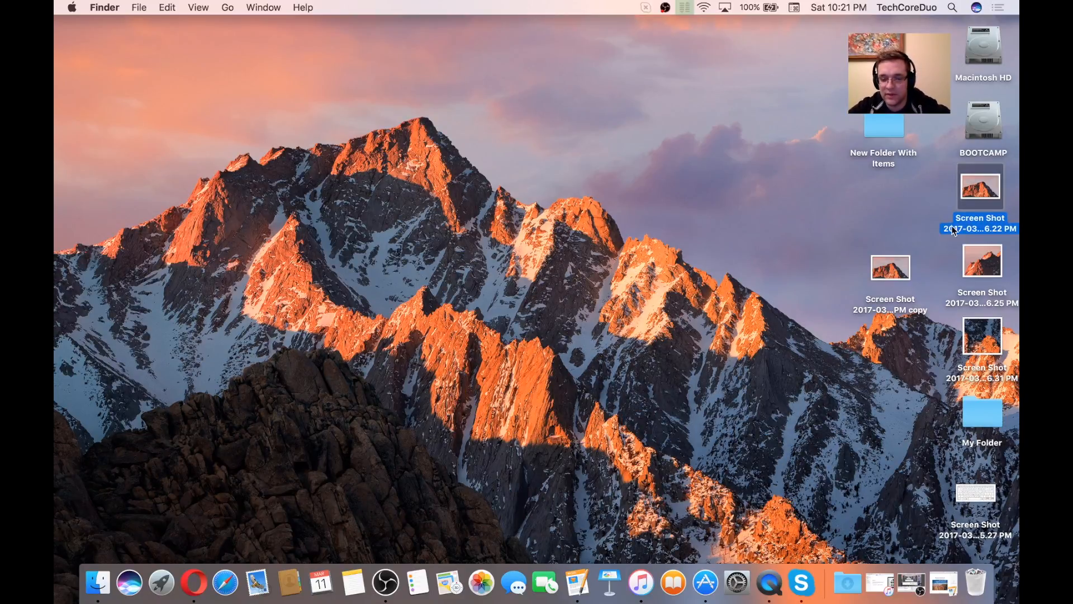
click(790, 425)
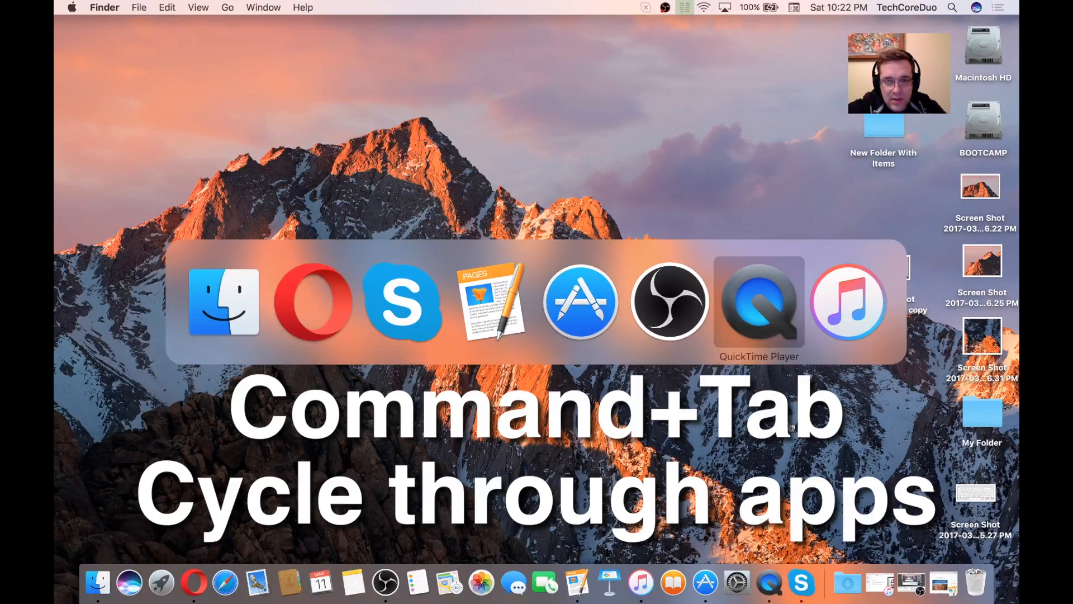
Cycle the app switcher and bring the App Store to the front.
key(Tab)
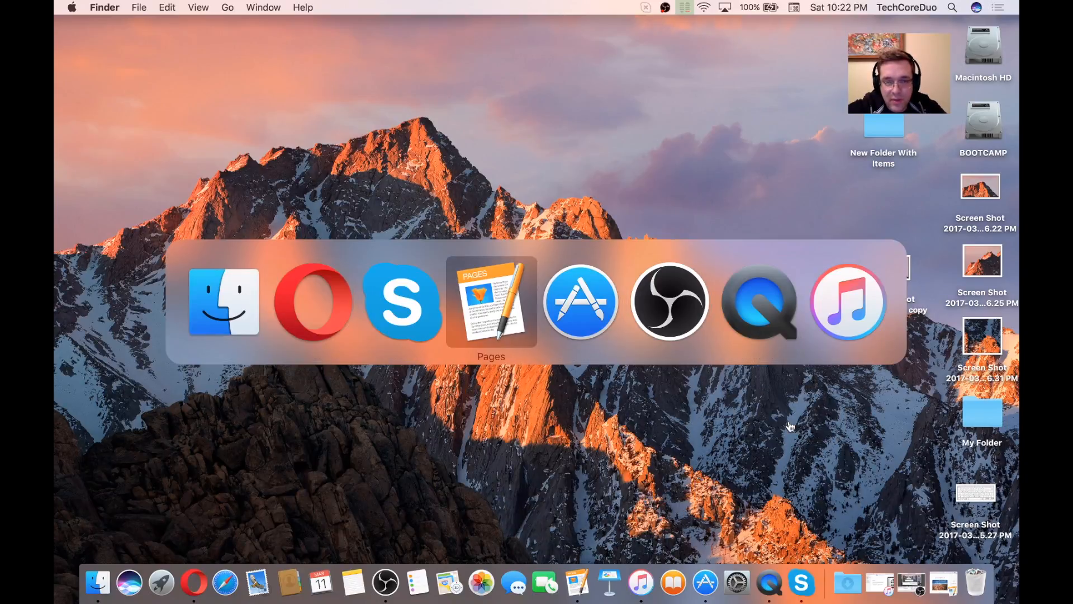
click(491, 301)
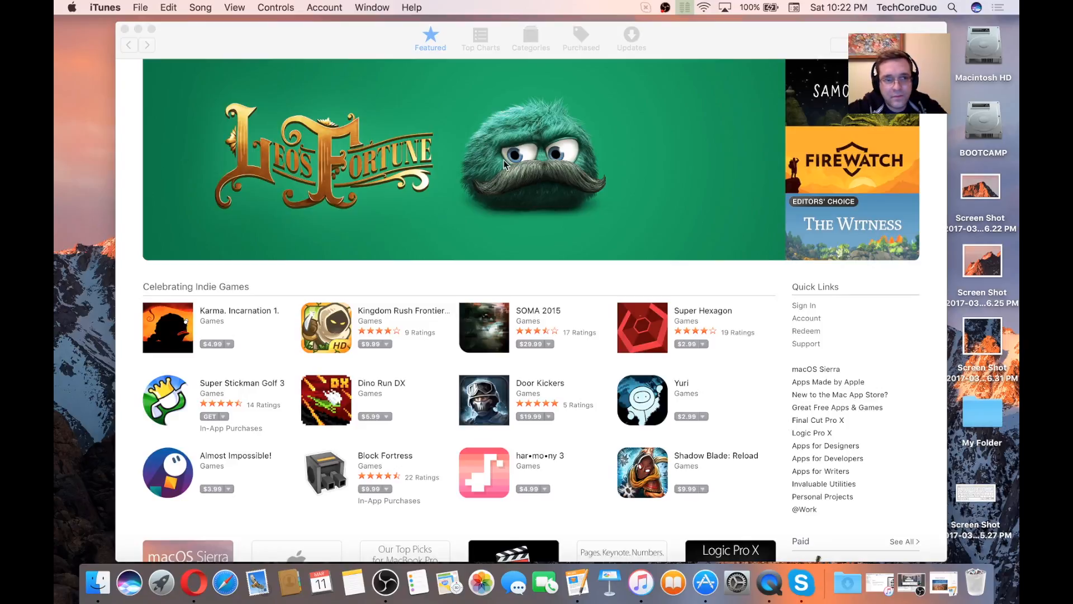
mouse_move(801, 582)
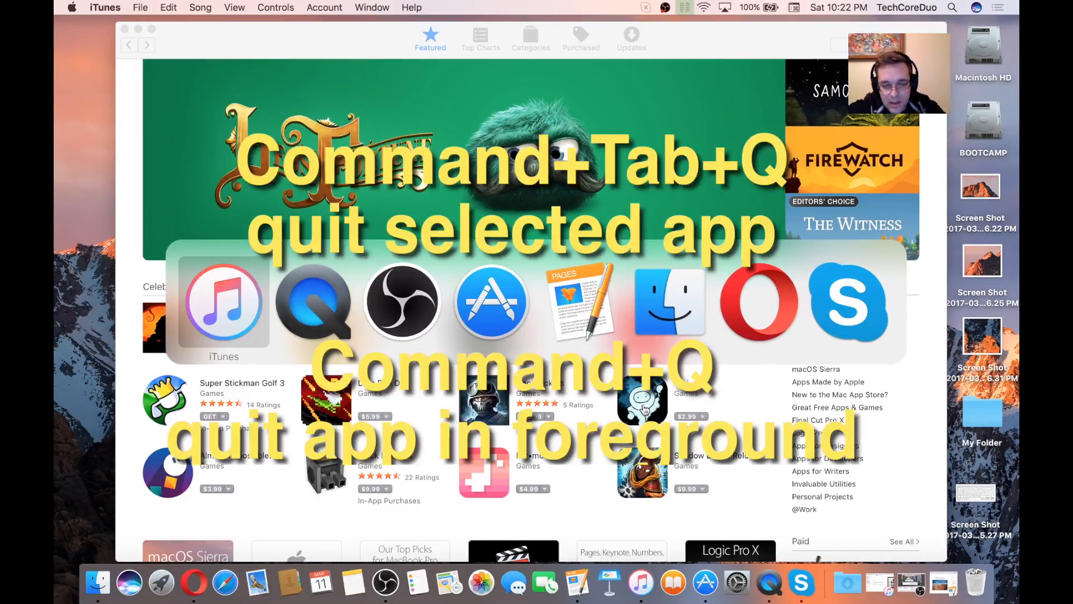
key(Tab)
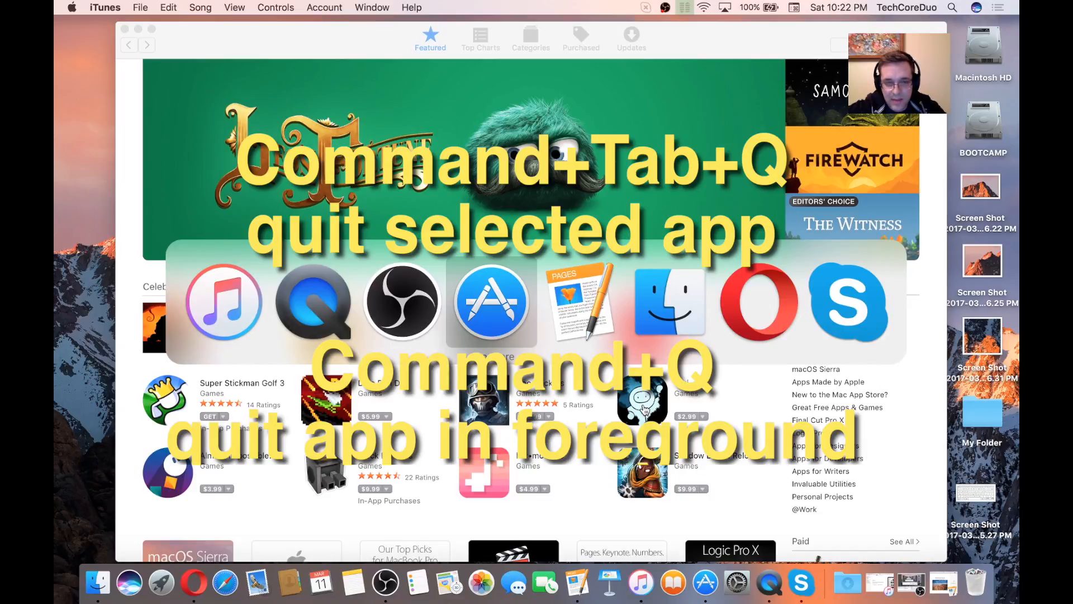
key(cmd+q)
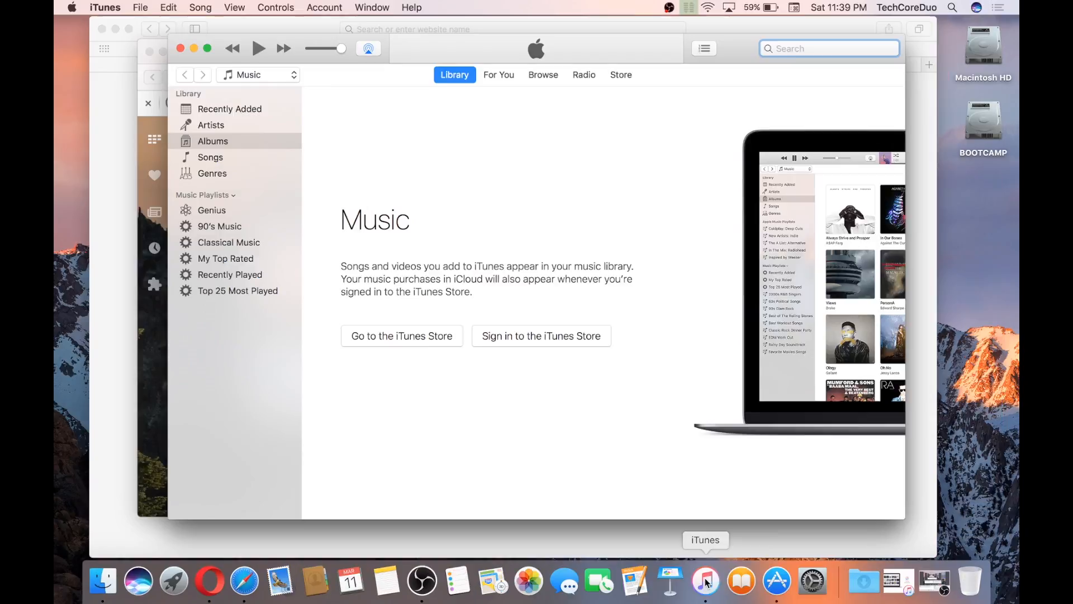
mouse_move(425, 266)
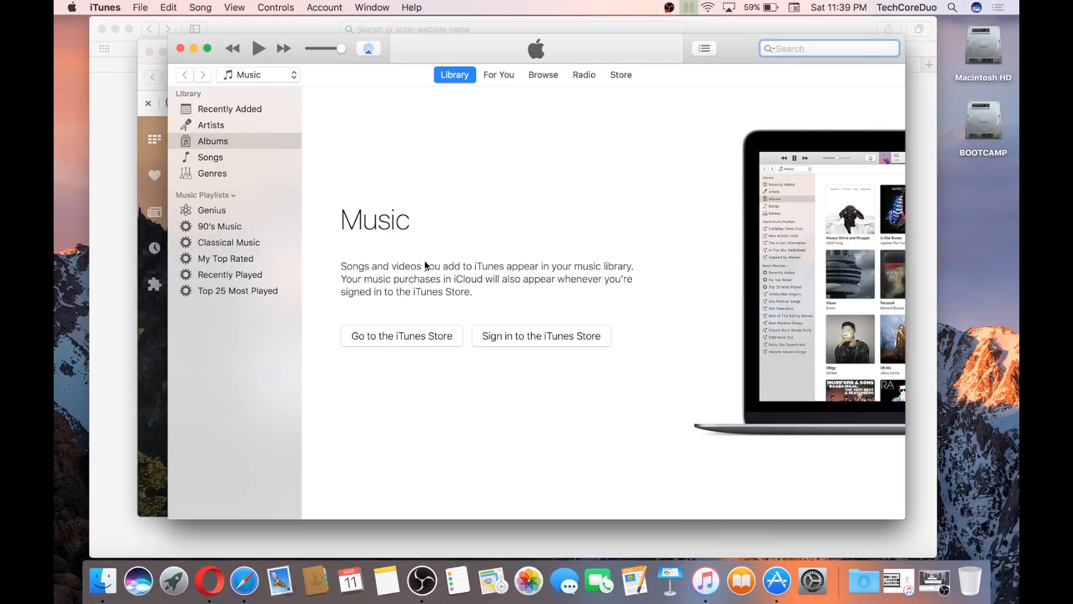
mouse_move(431, 248)
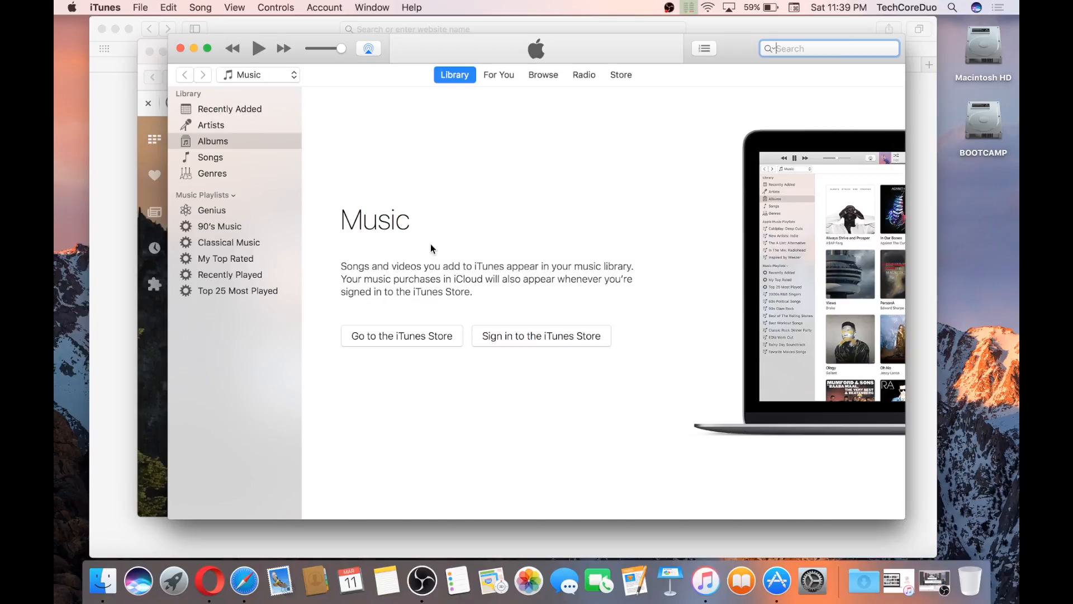
Close the iTunes library window and then the Opera Speed Dial window with Cmd+W.
key(cmd+w)
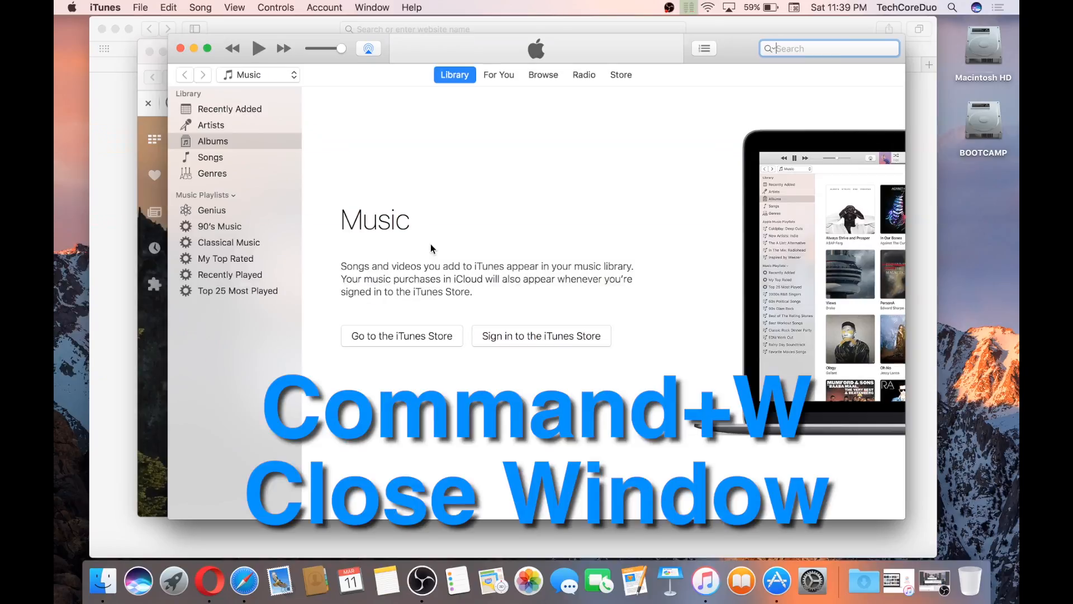
key(cmd+w)
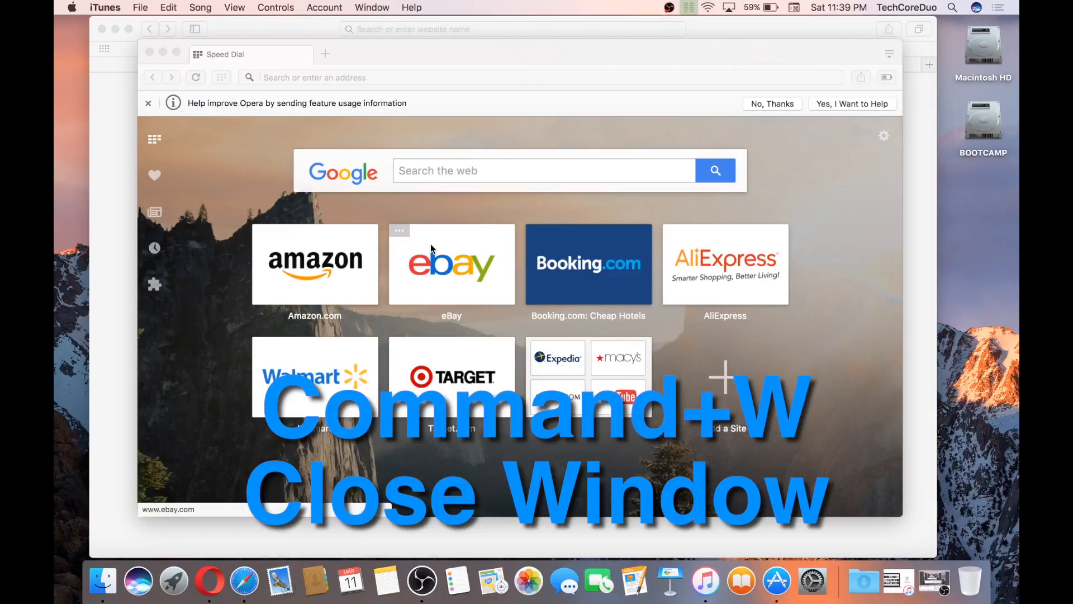
key(cmd+w)
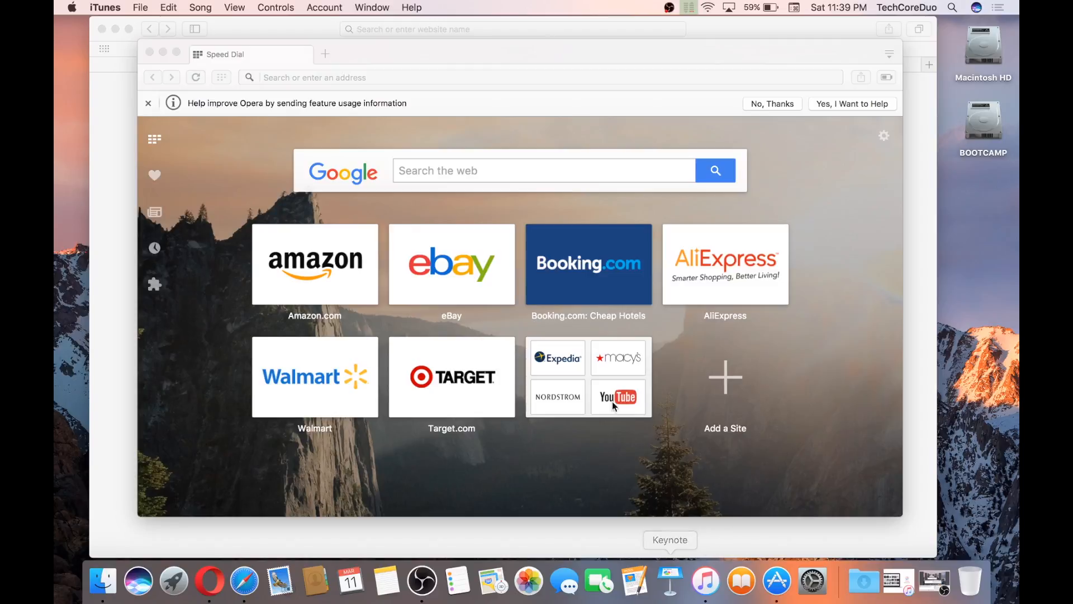
mouse_move(793, 320)
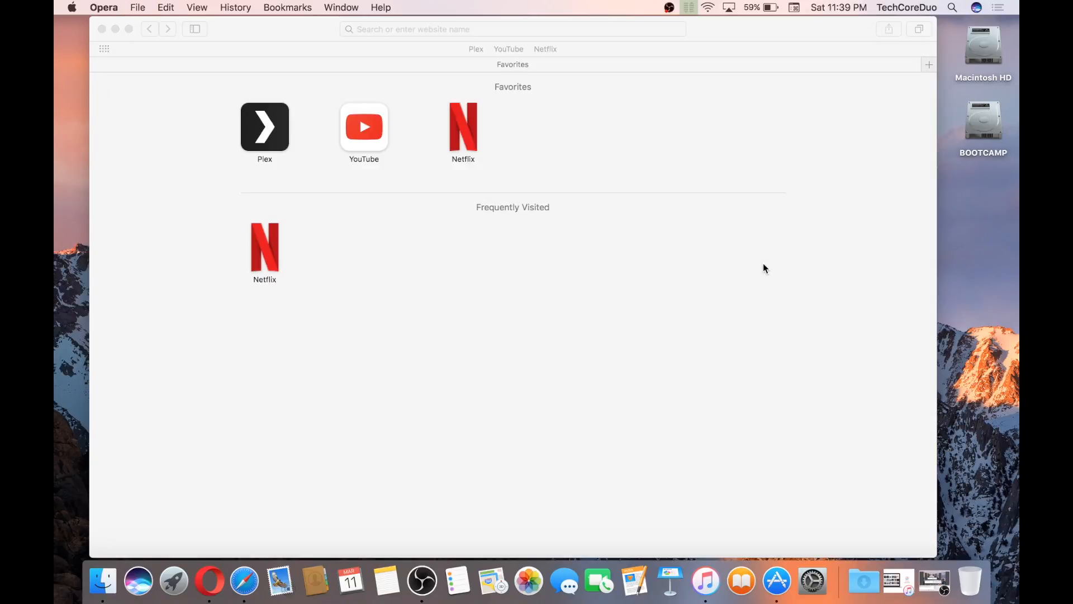
mouse_move(172, 38)
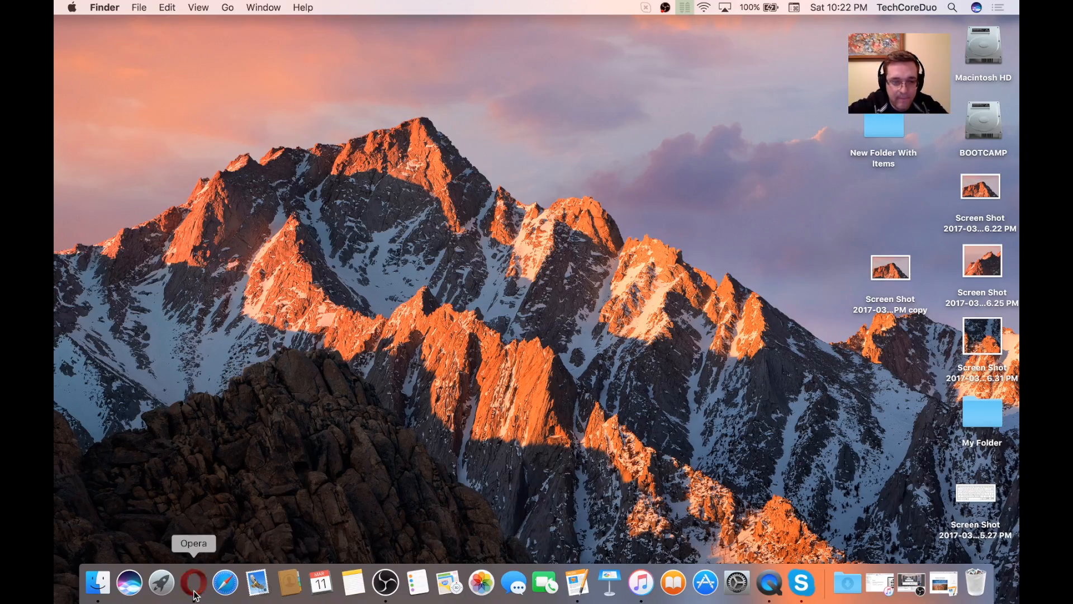
Launch Opera from the Dock and minimize its Speed Dial window with Cmd+M.
click(194, 582)
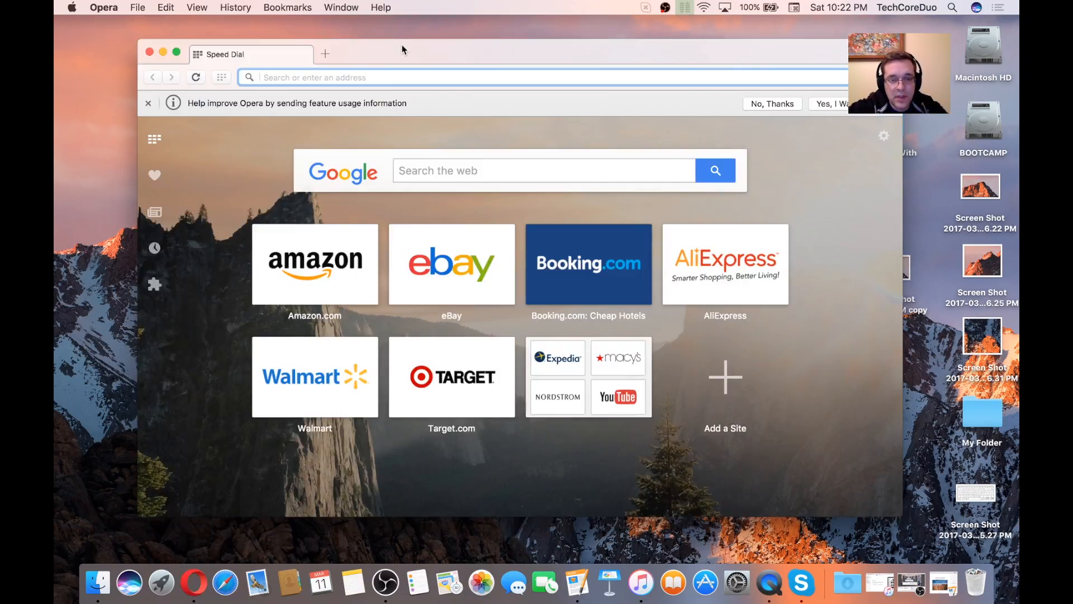
key(cmd+m)
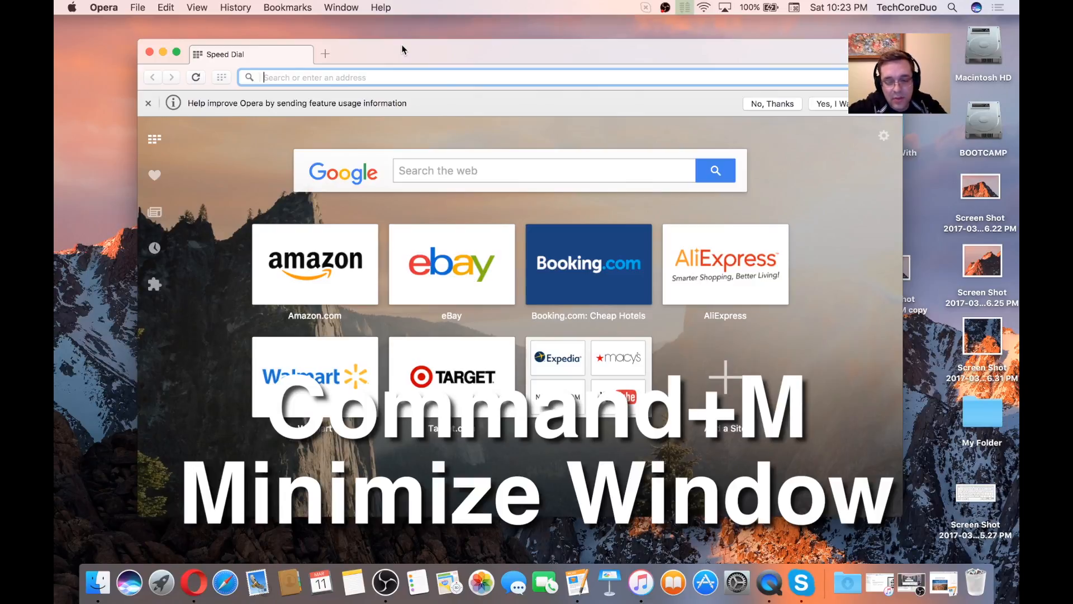
key(cmd+m)
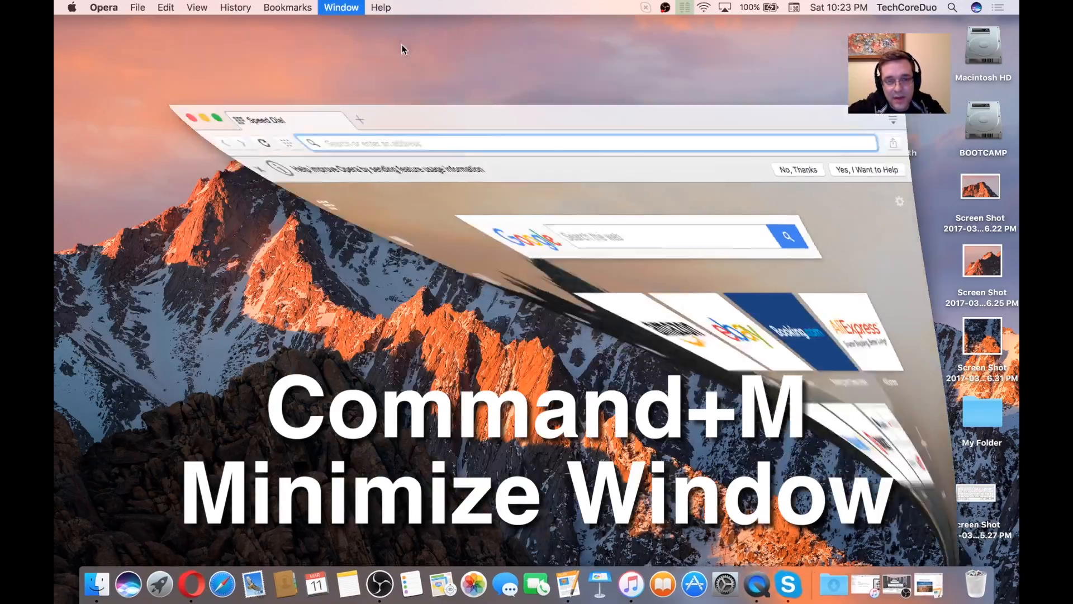
key(cmd+m)
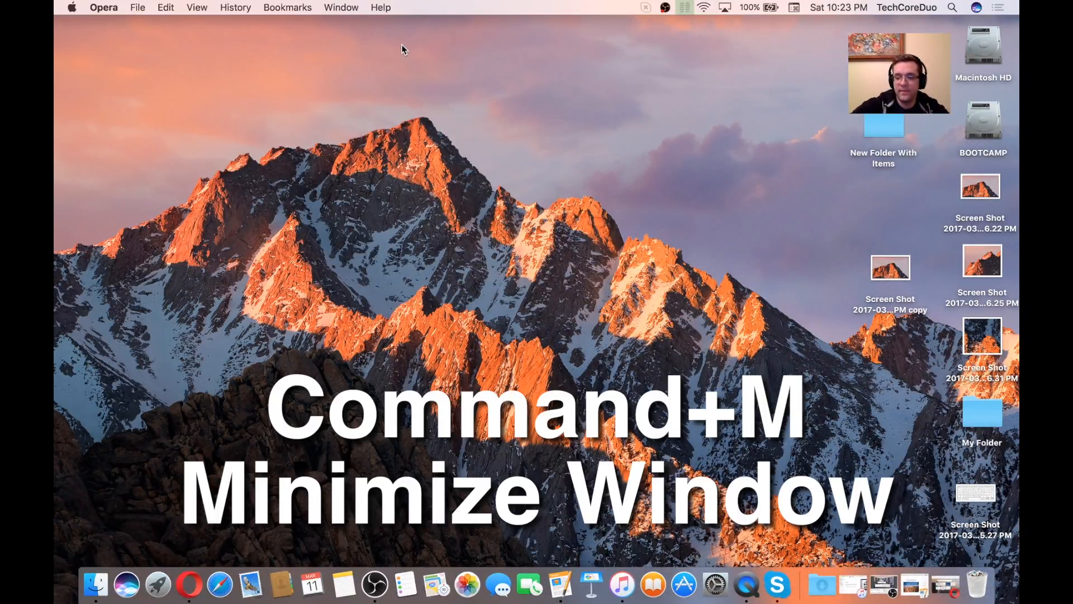
Launch Safari from the Dock and reload the Netflix home page with Cmd+R.
click(221, 583)
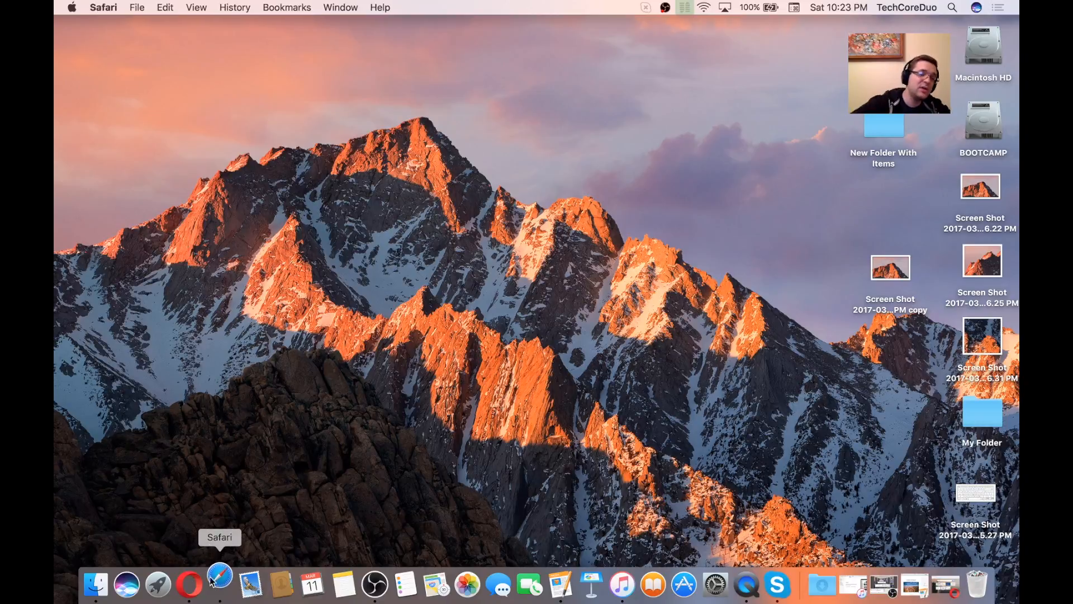
click(219, 583)
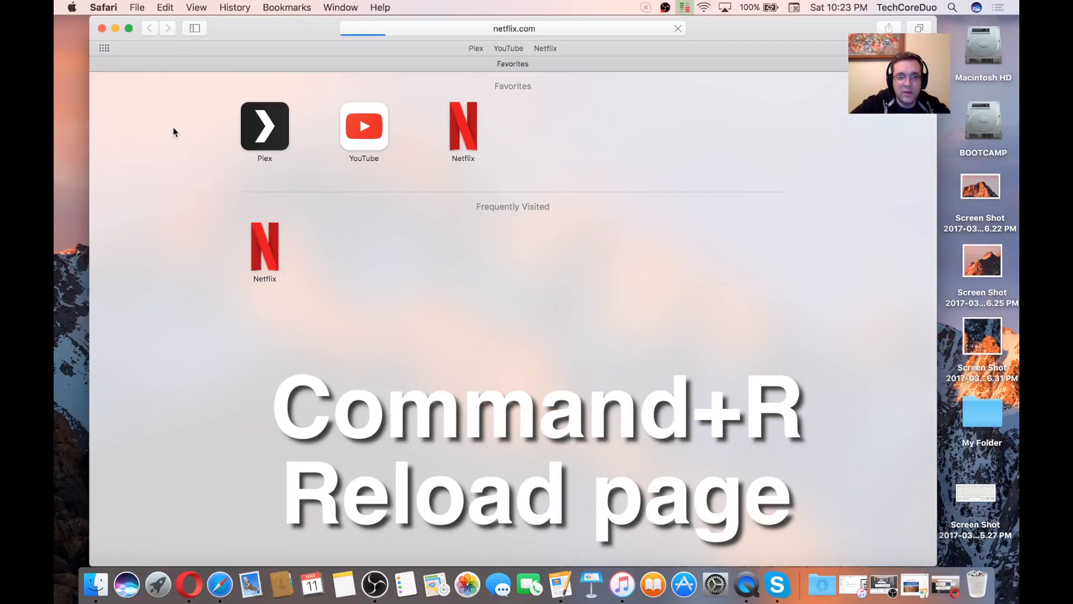
key(cmd+r)
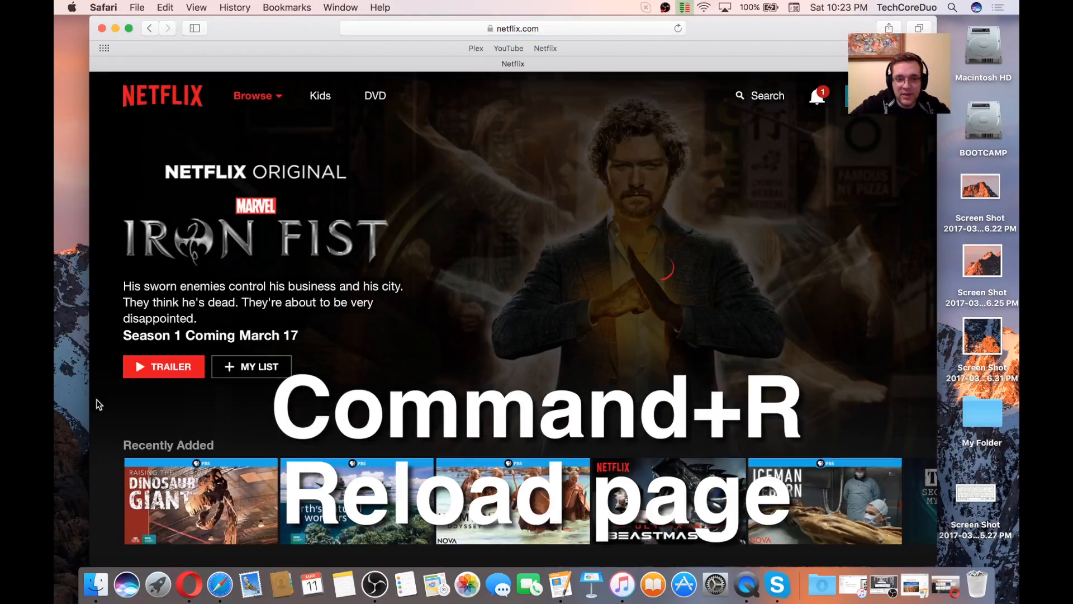
key(cmd+r)
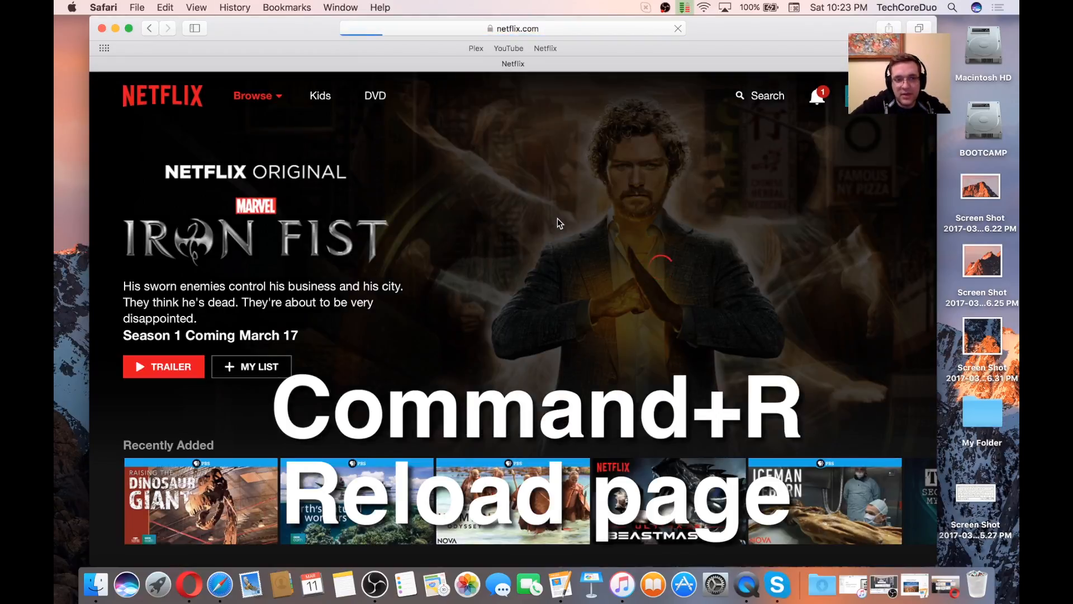
key(cmd+r)
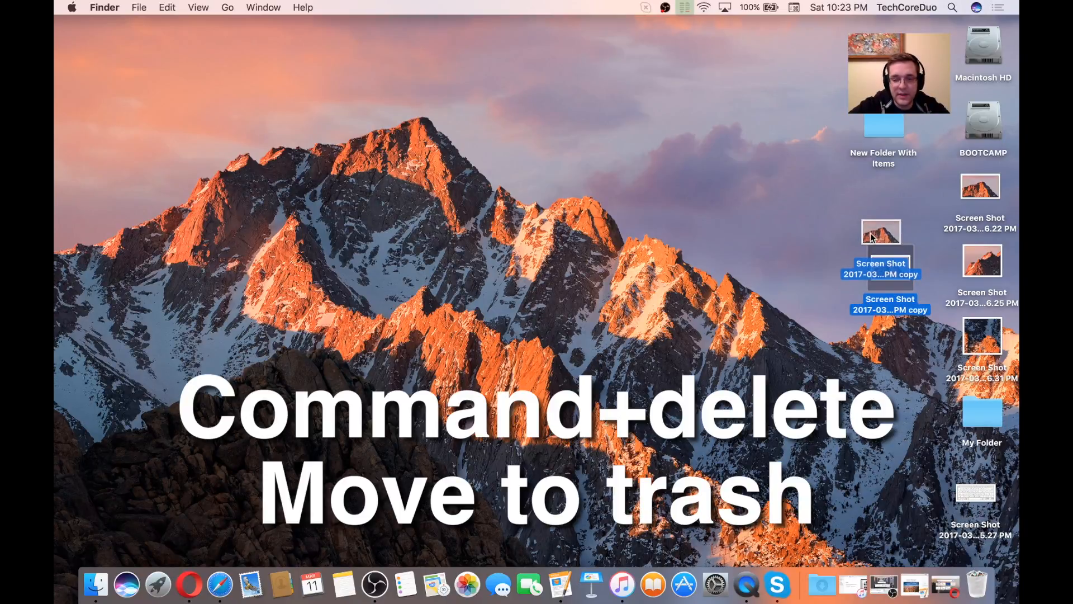
Move both Screen Shot copy files to the Trash with Cmd+Delete.
key(cmd+delete)
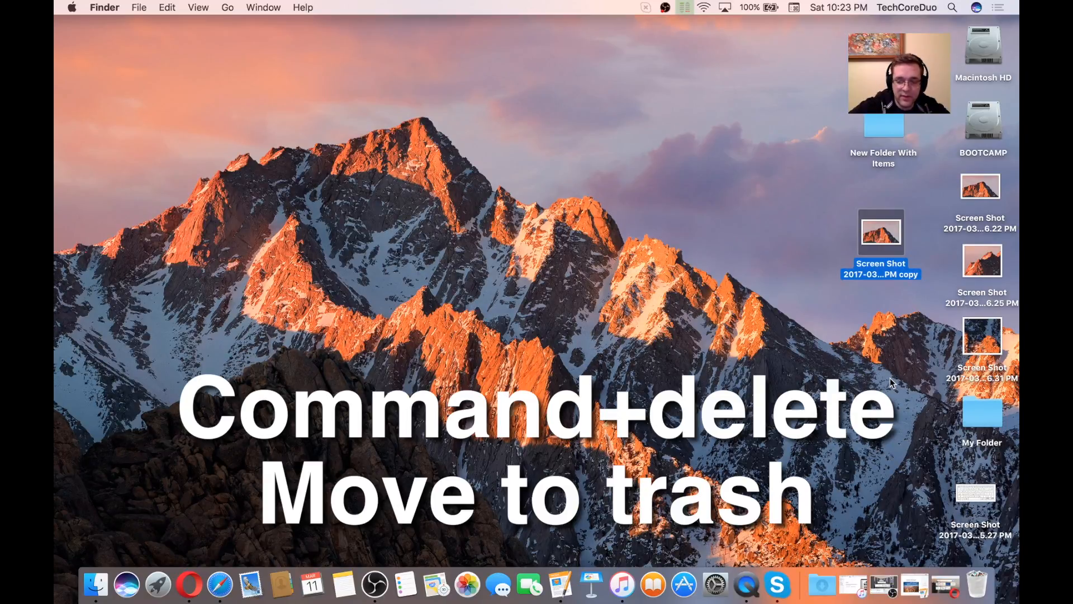
key(cmd+delete)
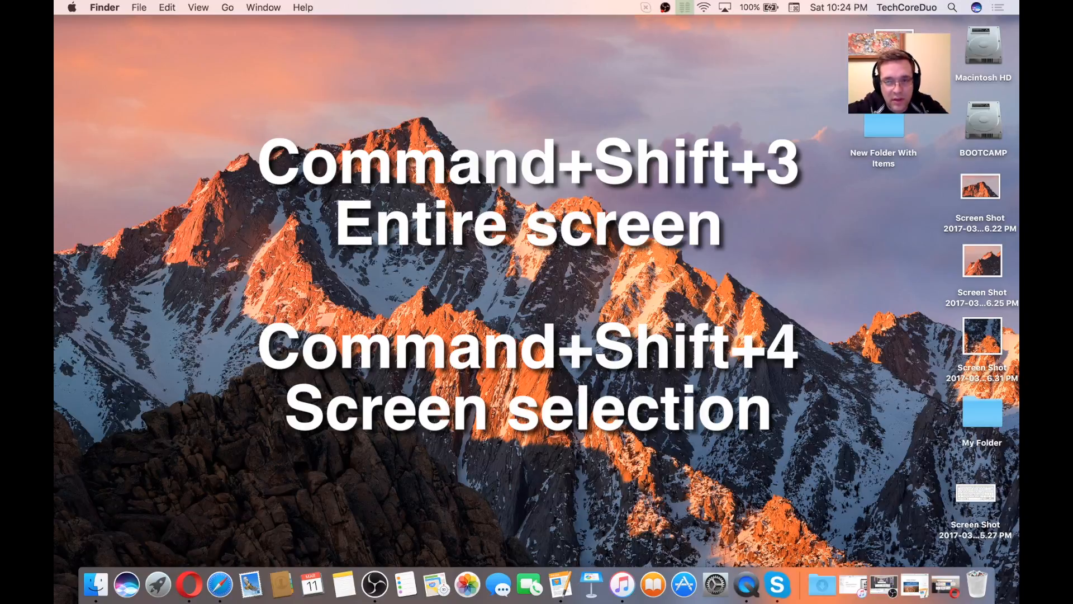
mouse_move(623, 132)
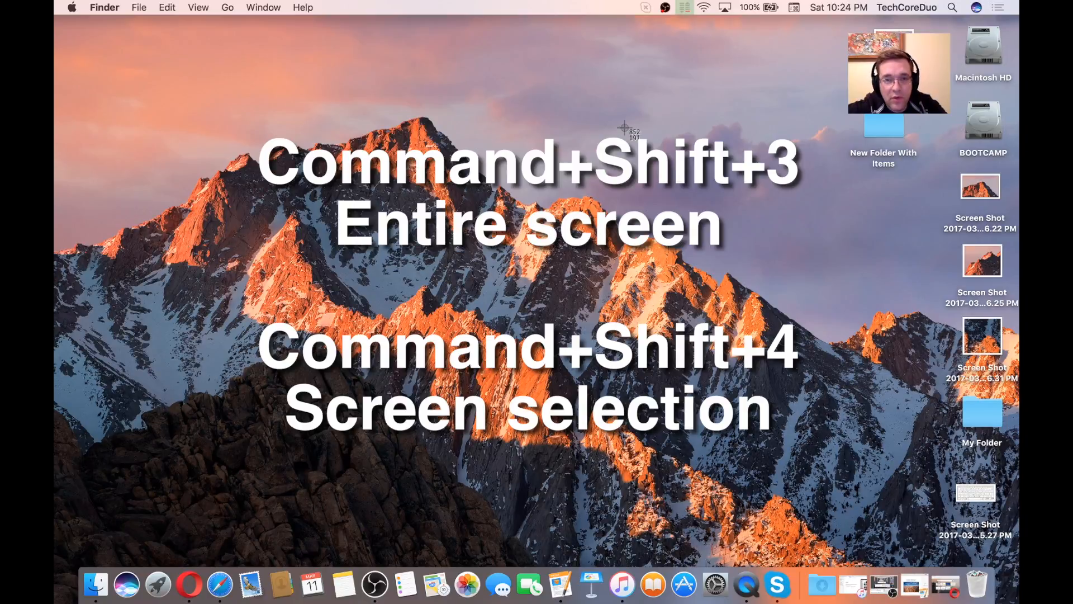
mouse_move(429, 127)
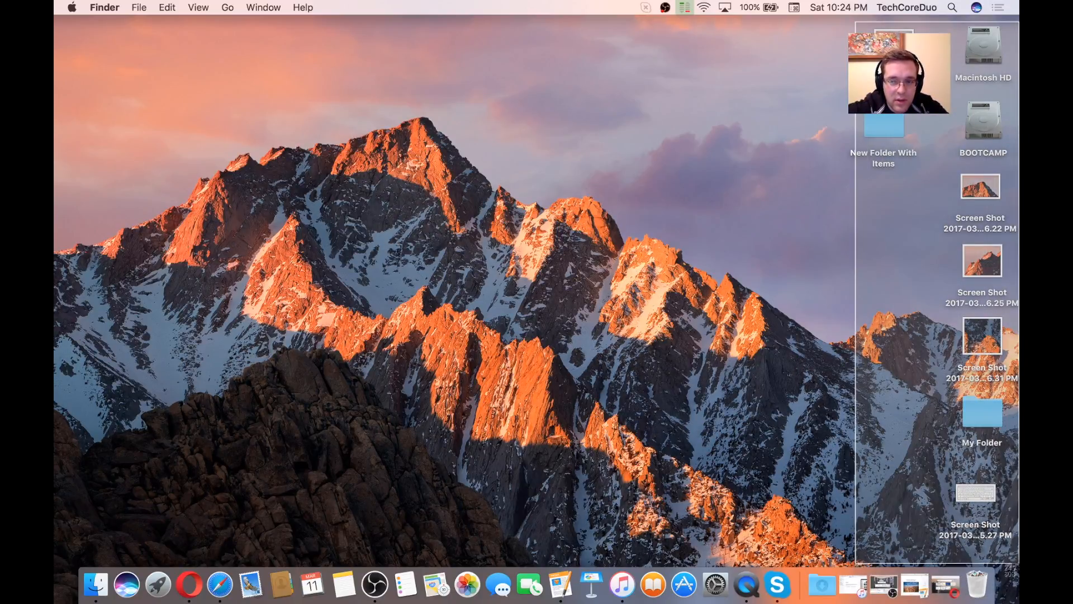
Capture a screenshot of the tall strip along the right side of the desktop.
click(198, 8)
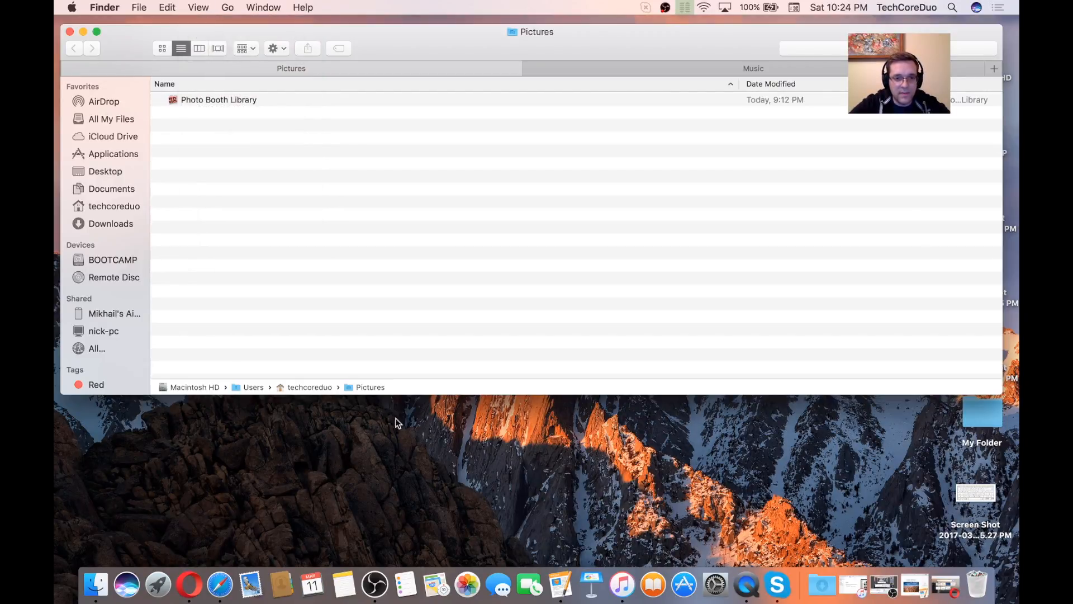
mouse_move(283, 414)
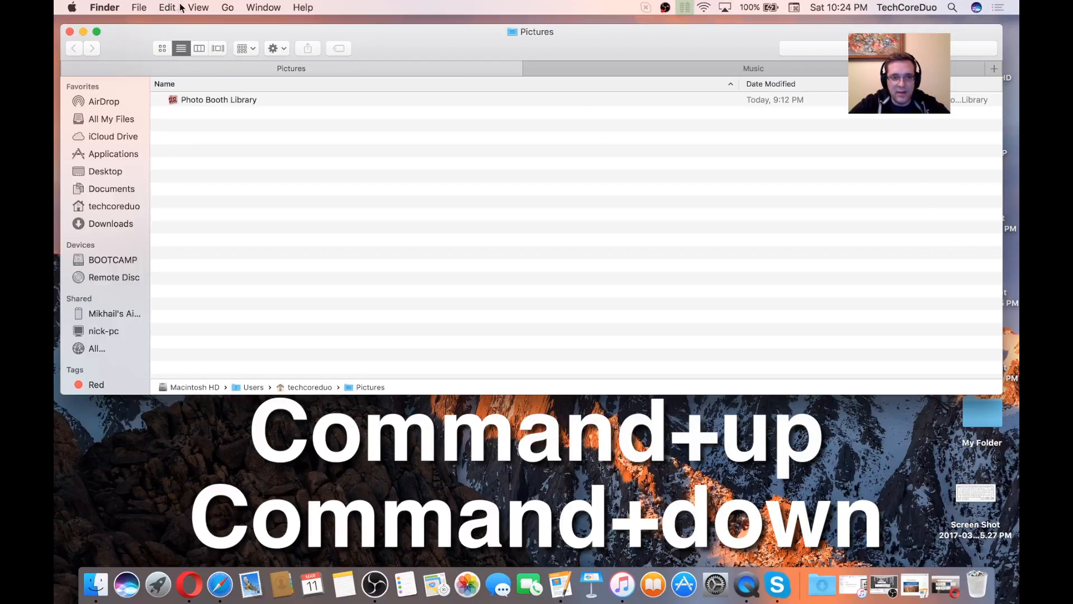
Go up from Pictures to the home folder, then into Music > iTunes > Album Artwork shown as a list.
click(199, 8)
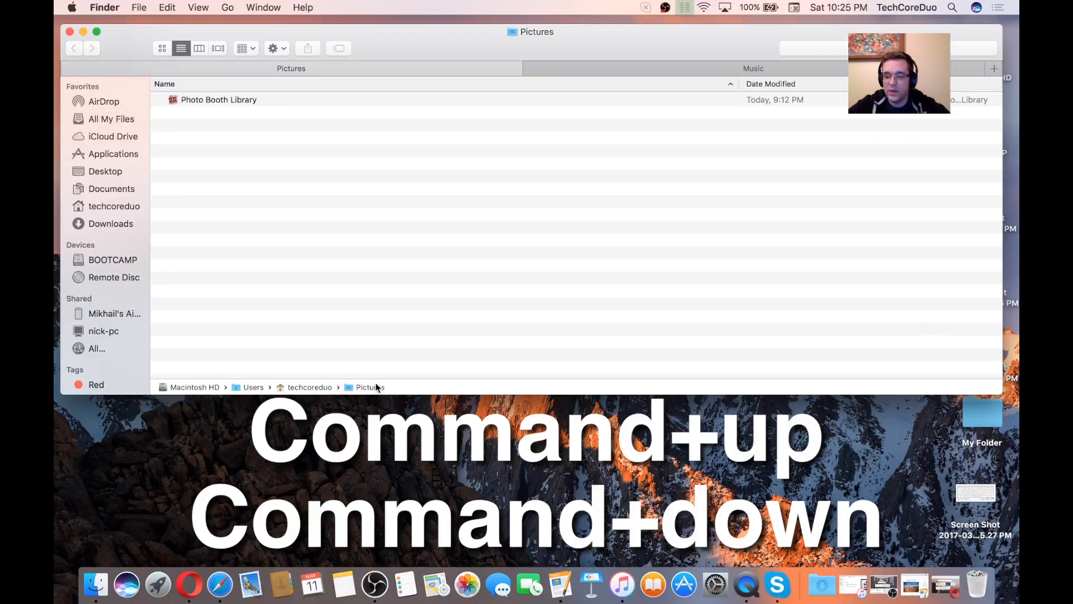
key(cmd+up)
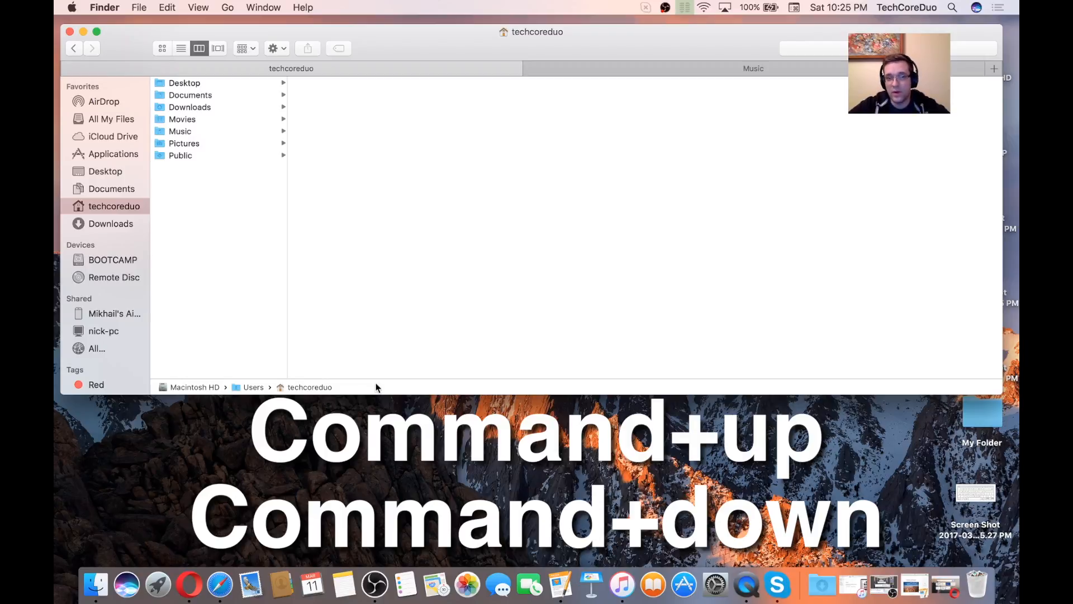
mouse_move(227, 228)
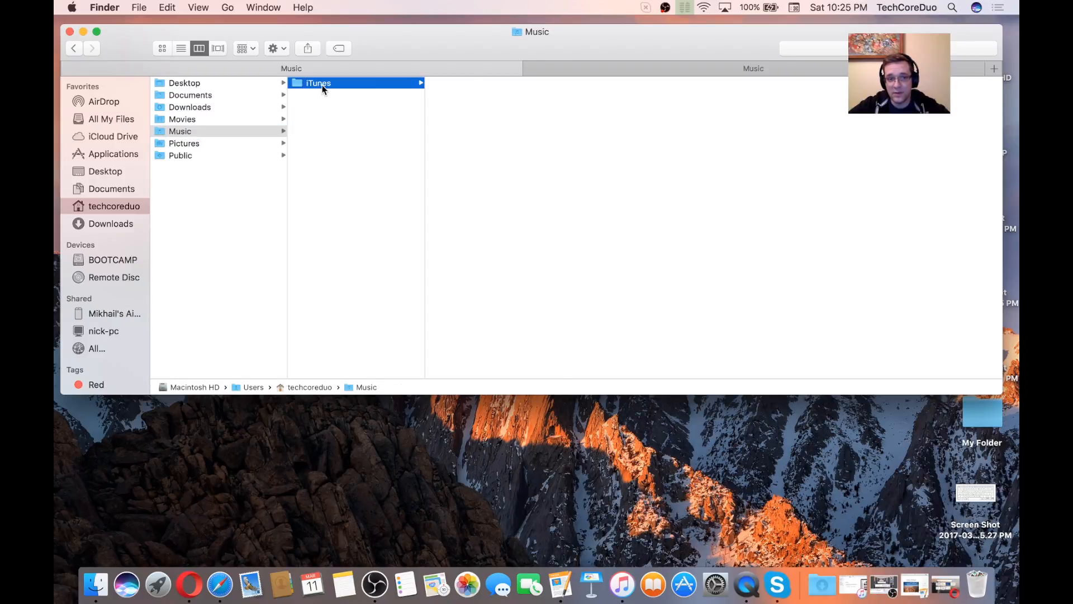
click(316, 83)
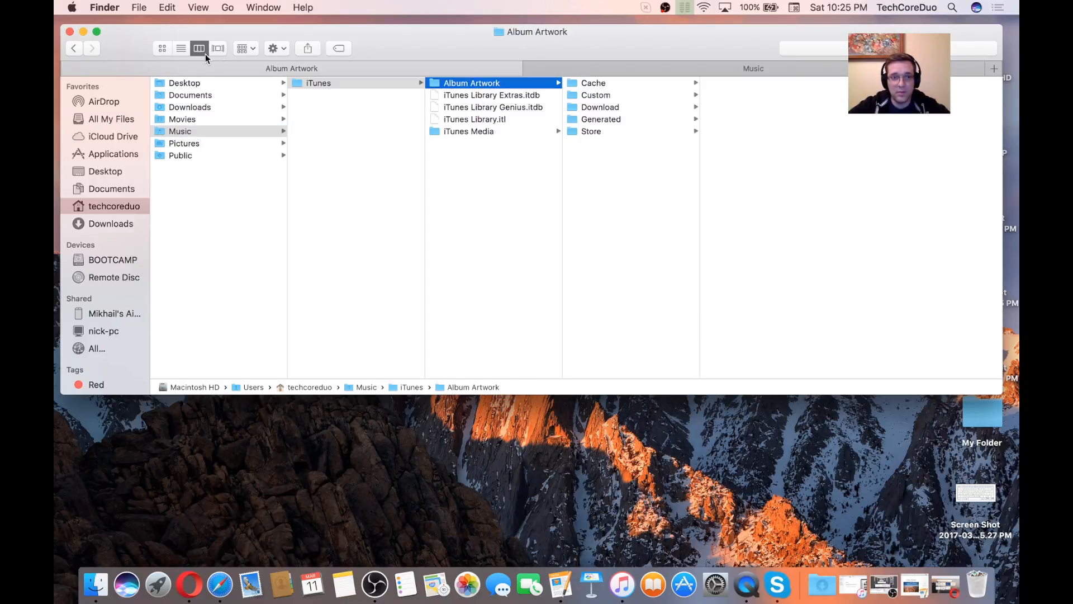
click(181, 48)
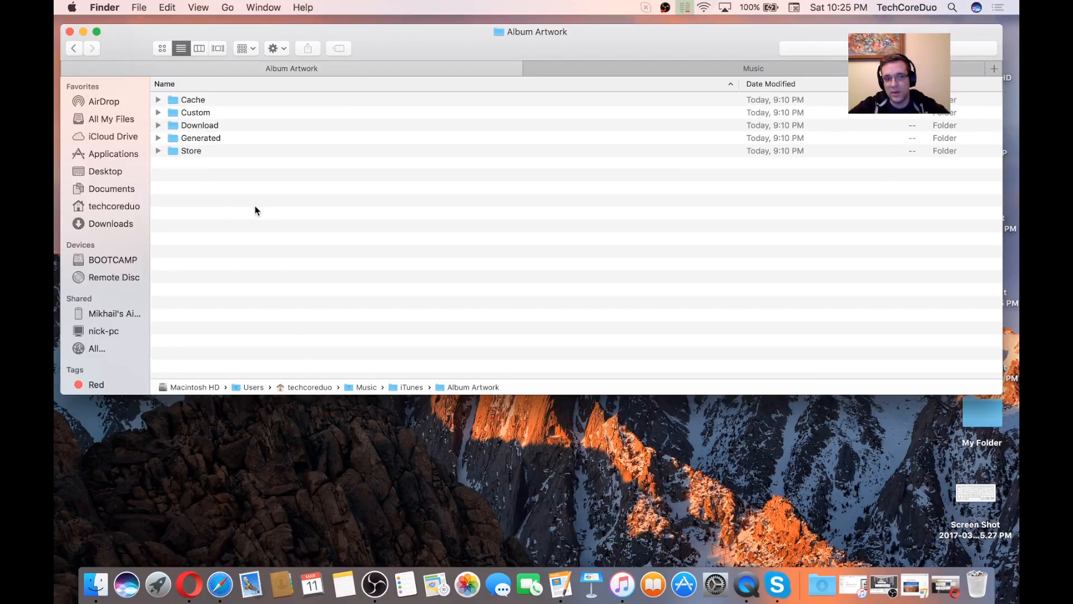
Return to the home folder and close the Finder window.
click(114, 205)
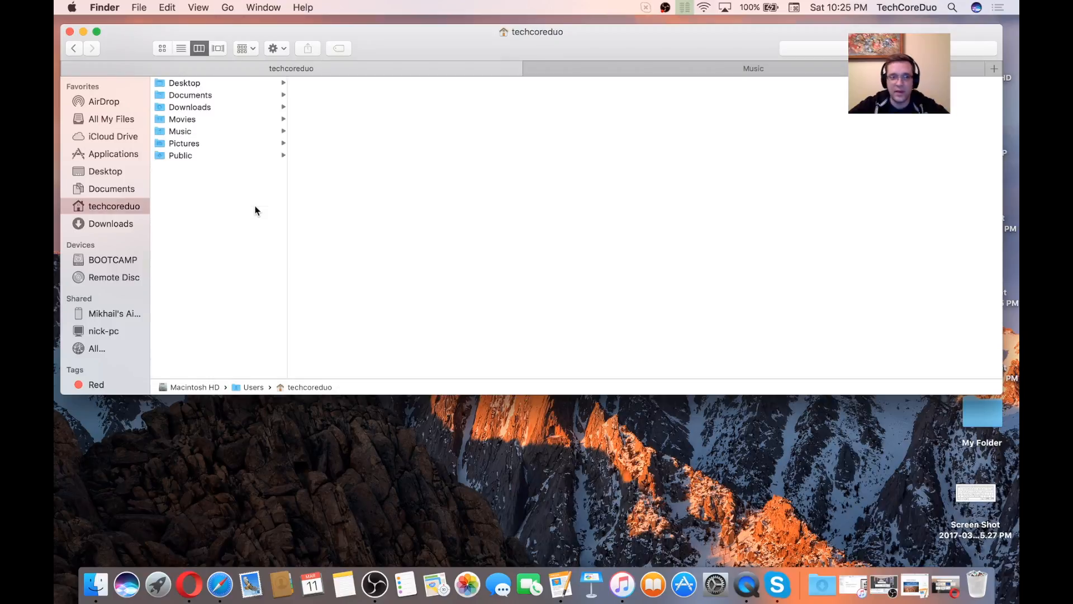
mouse_move(273, 15)
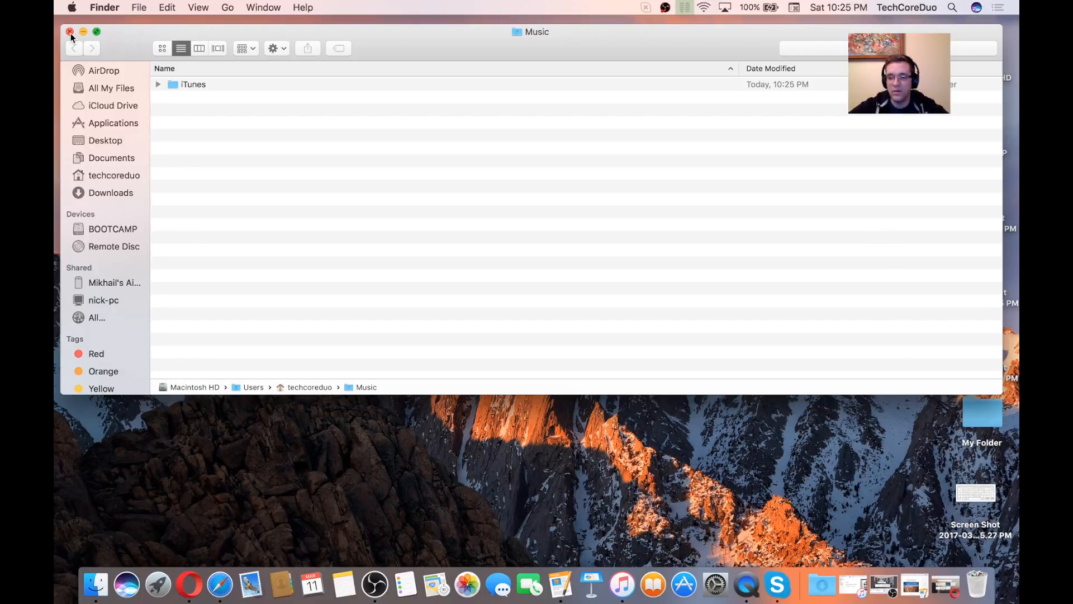
click(69, 32)
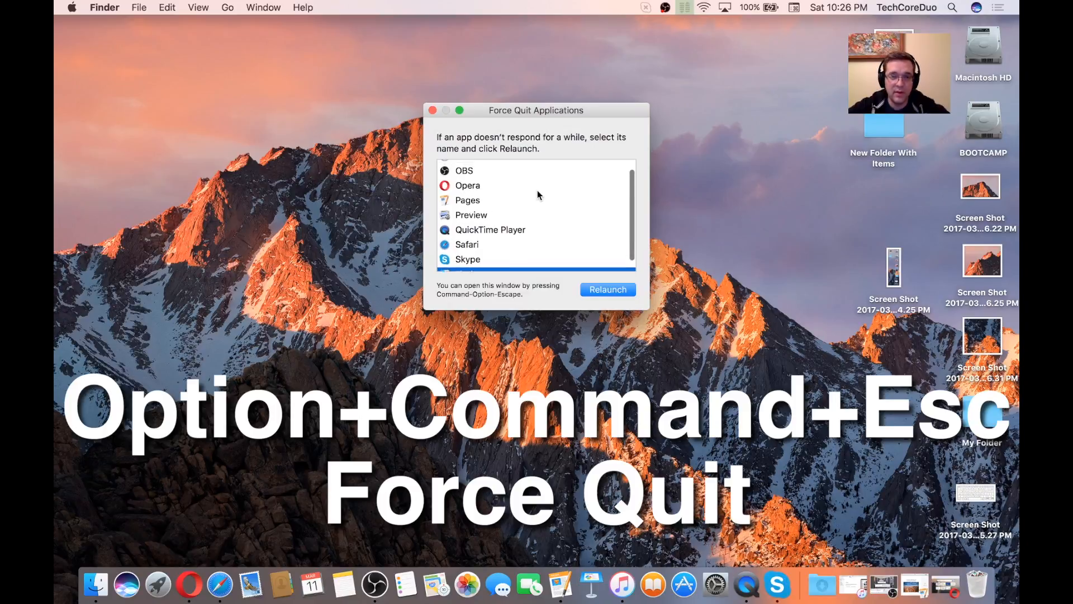
Force Safari to quit from Force Quit Applications, confirm, and dismiss the window.
click(467, 246)
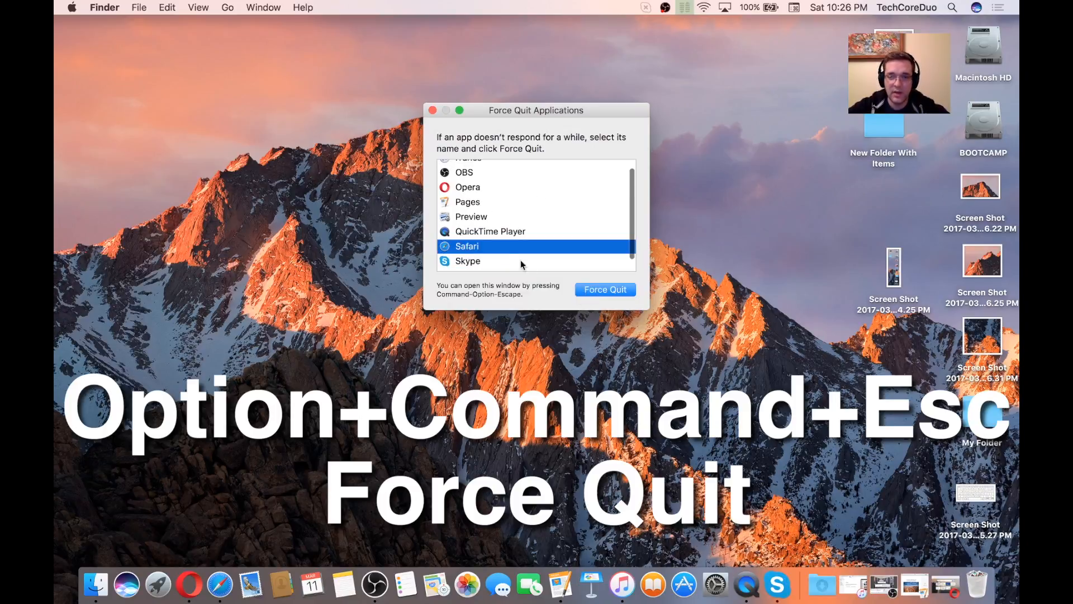
click(605, 289)
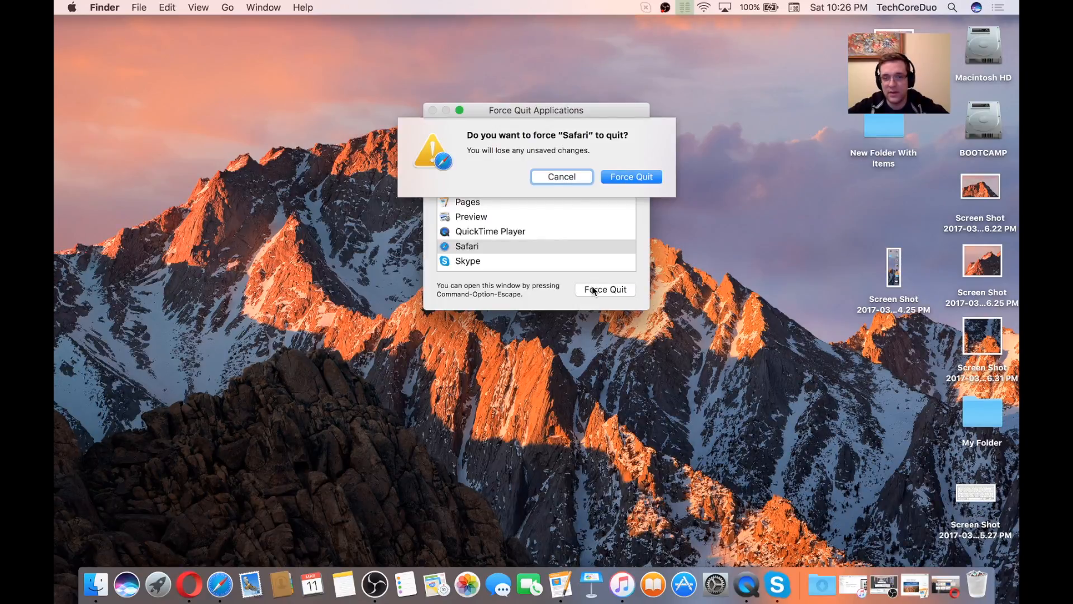
click(559, 176)
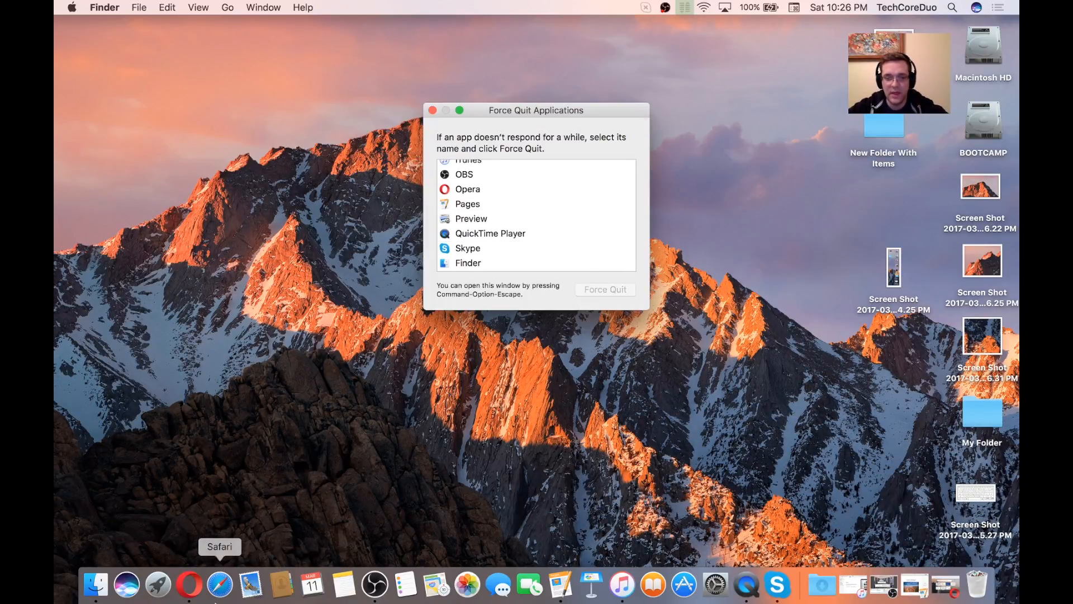
mouse_move(405, 585)
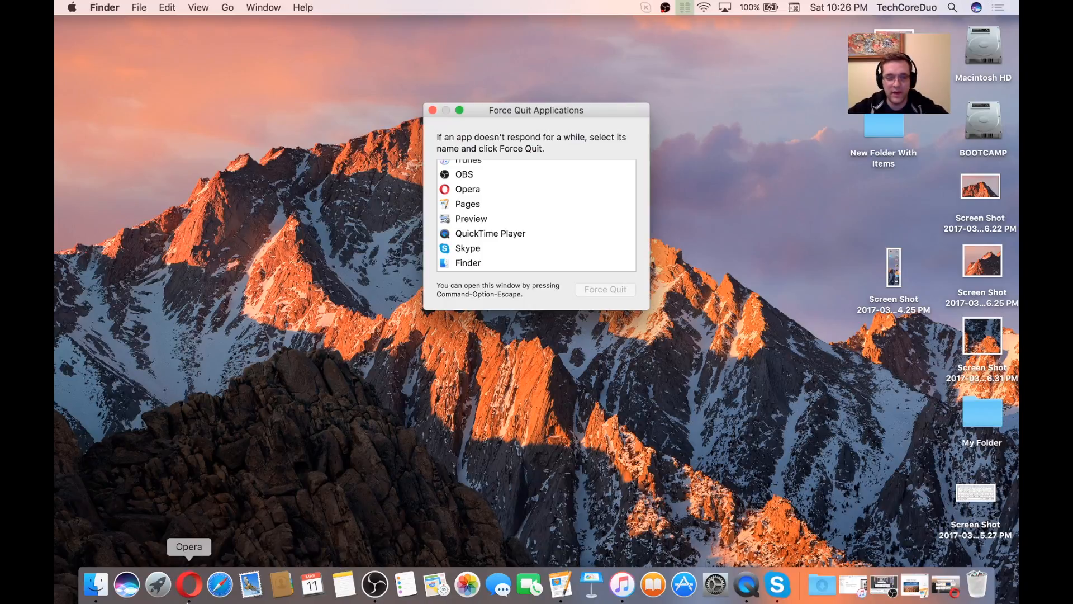
mouse_move(252, 584)
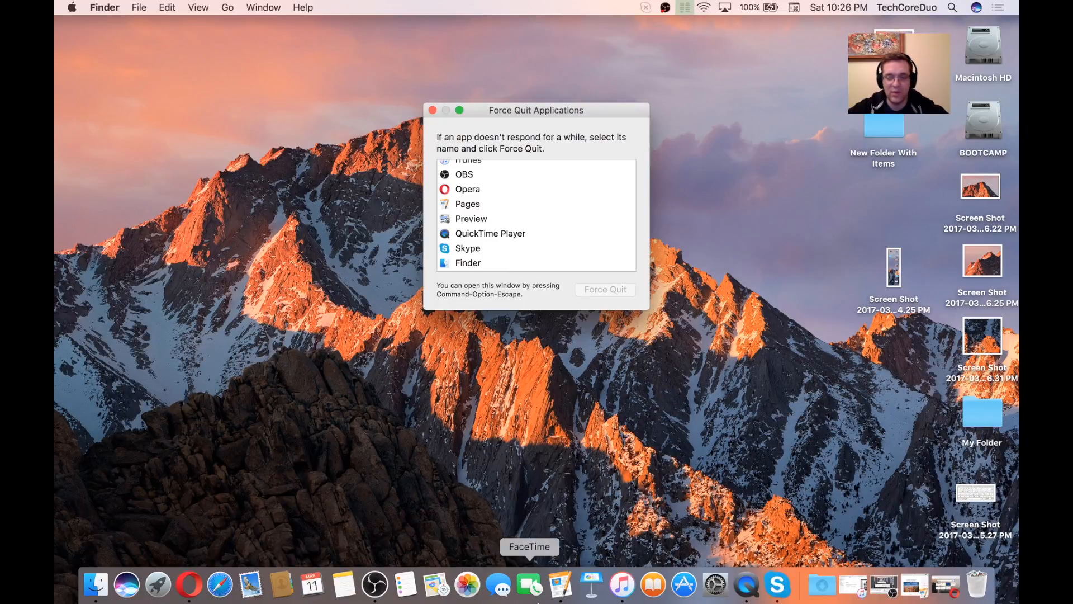
mouse_move(715, 585)
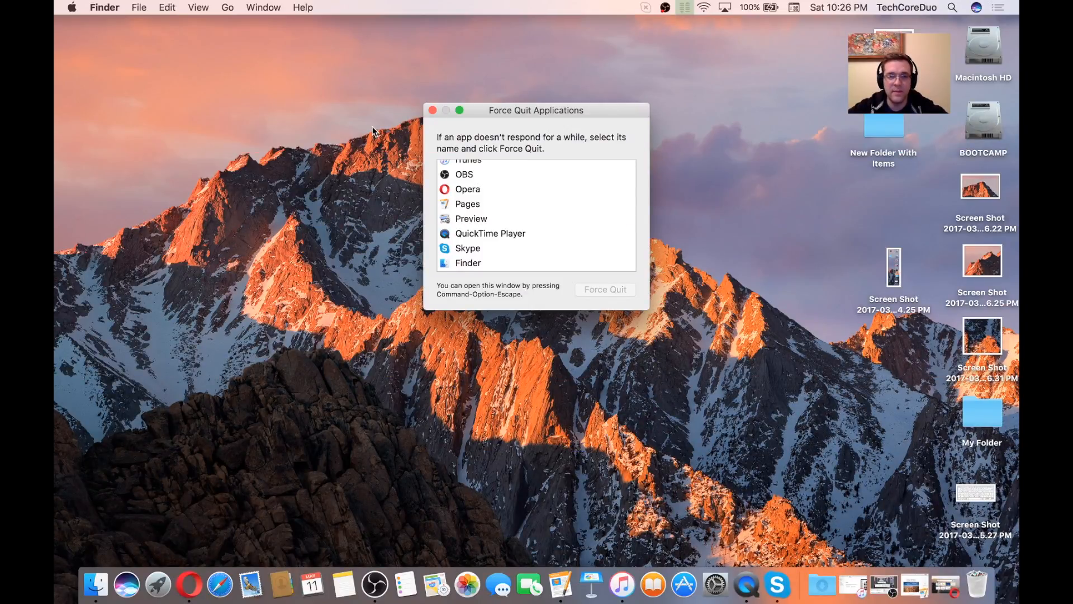
click(432, 110)
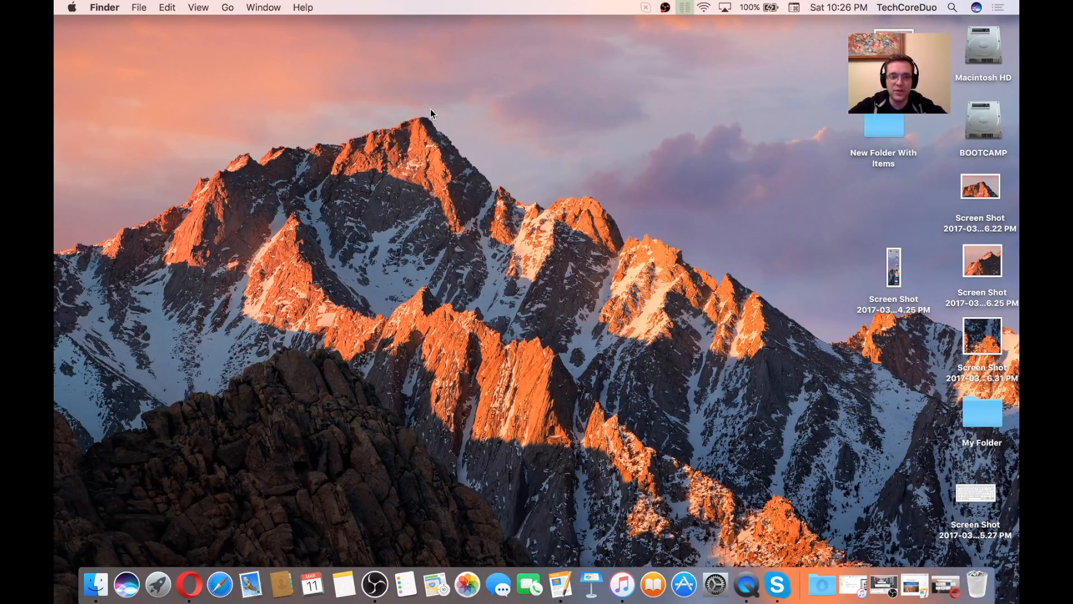